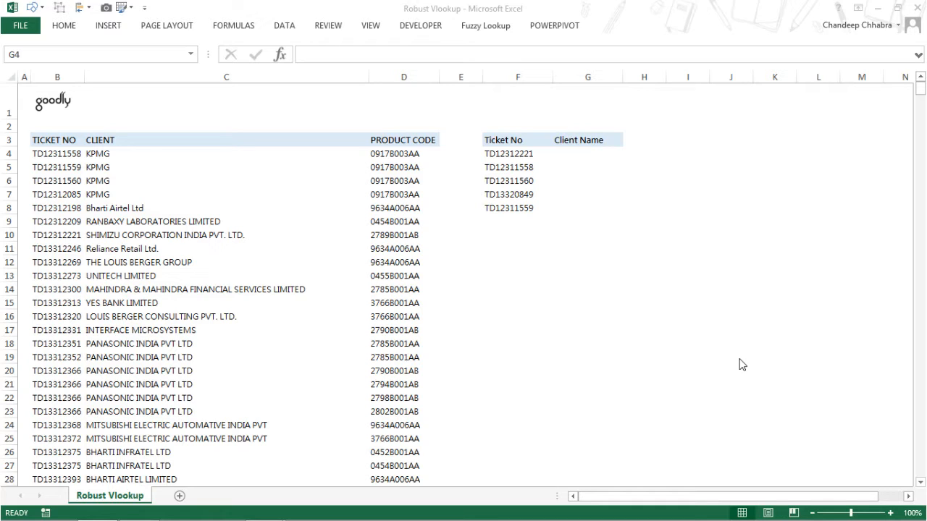
{"action": "mouse_move", "coordinate": [186, 208]}
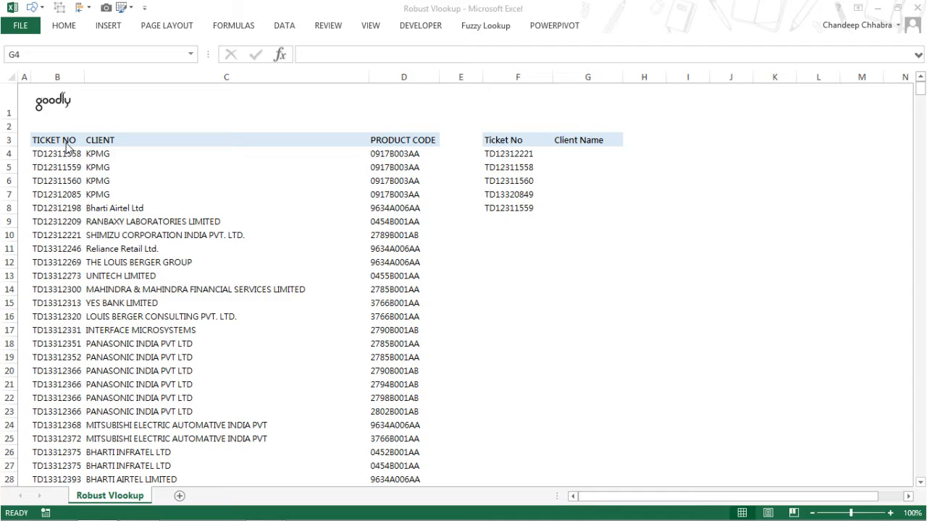
Step: Enter =VLOOKUP(F4,$B$4:$D$825,2,0) in G4 and fill it down to G8 for client names
{"action": "left_click", "coordinate": [55, 140]}
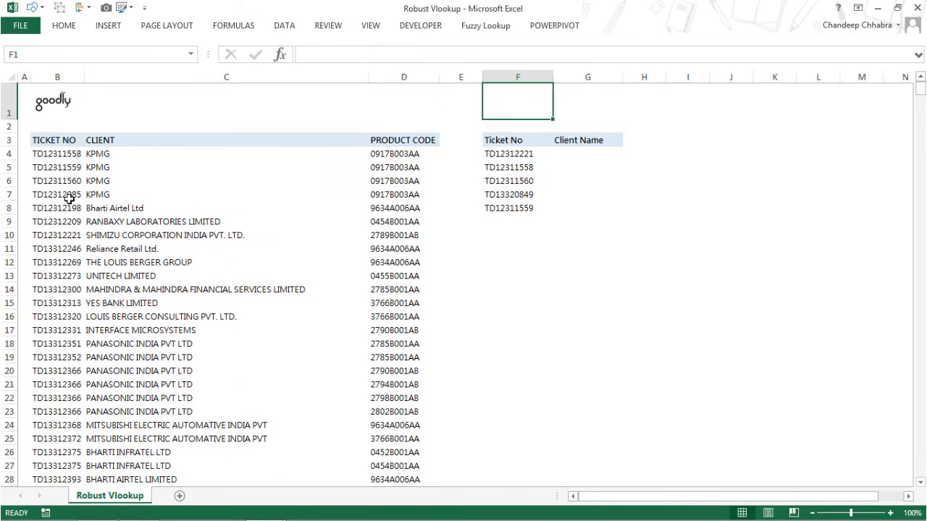
{"action": "left_click", "coordinate": [516, 139]}
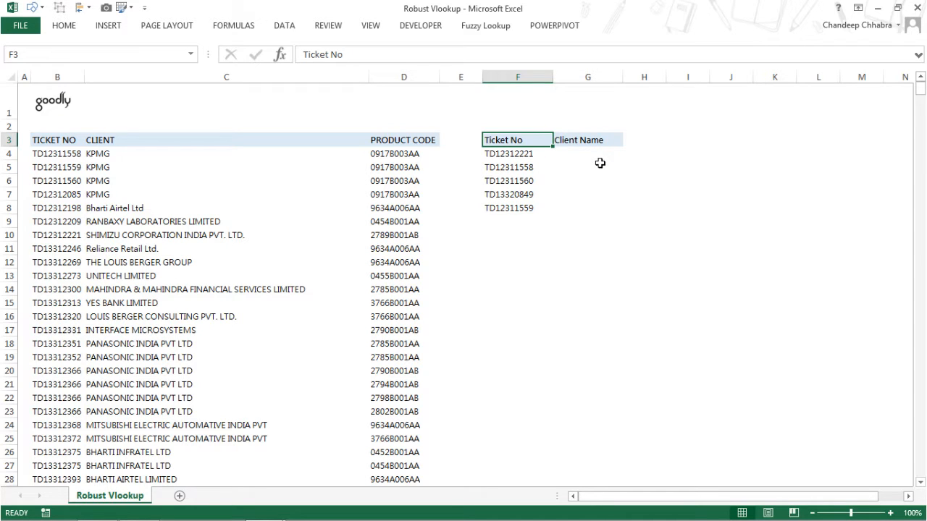
{"action": "mouse_move", "coordinate": [69, 168]}
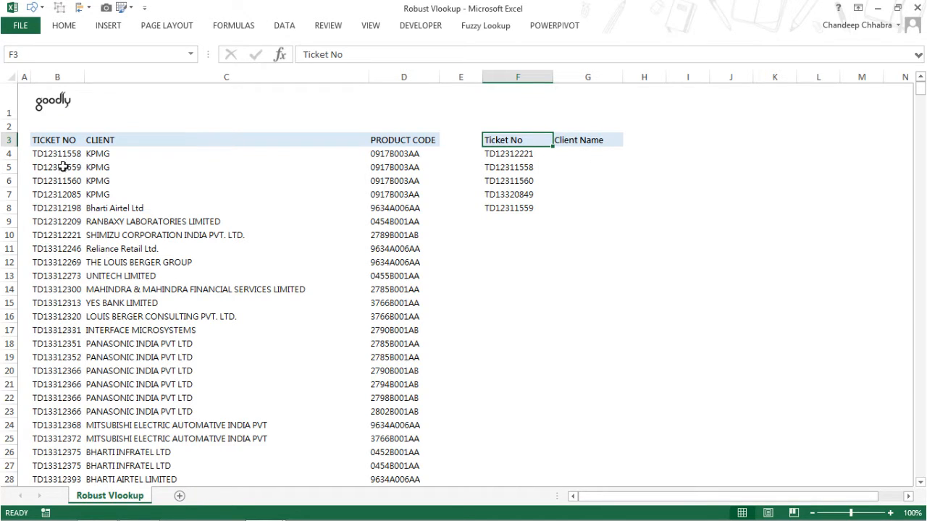
{"action": "mouse_move", "coordinate": [119, 190]}
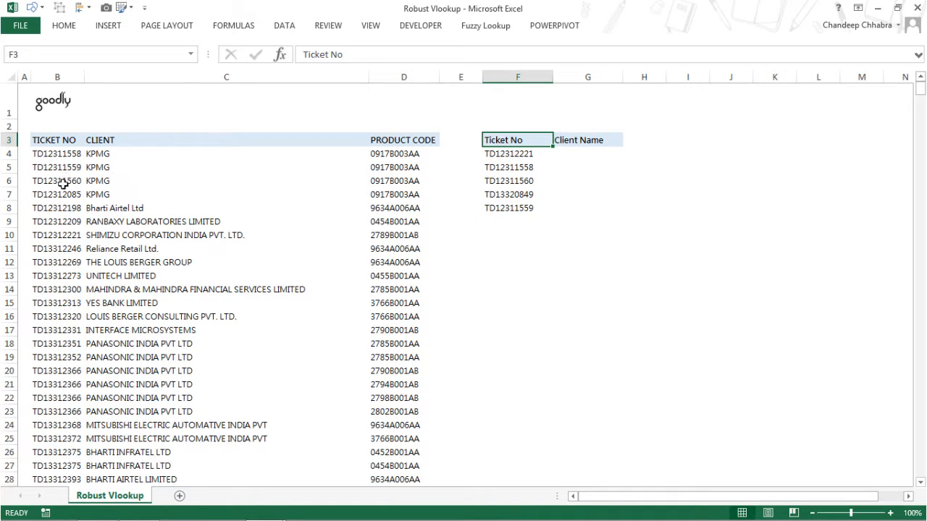
{"action": "left_click", "coordinate": [588, 153]}
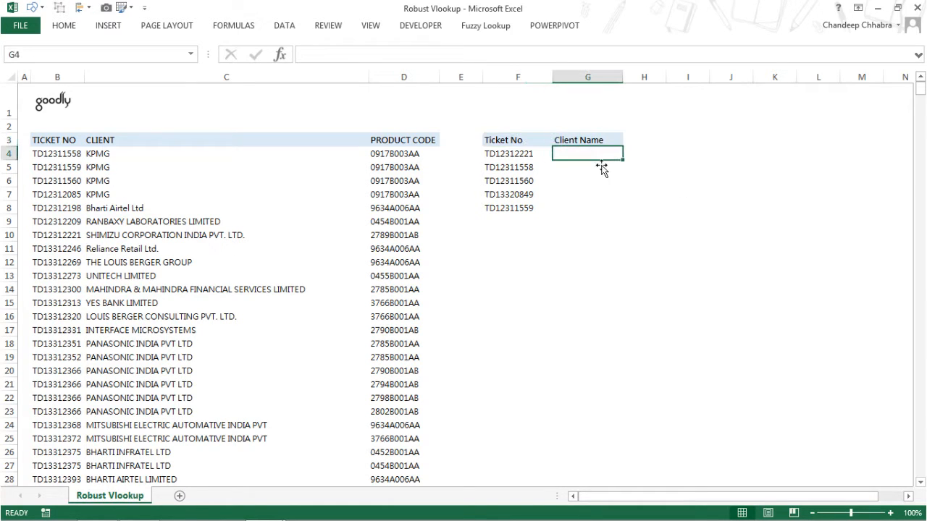
{"action": "type", "text": "=VLOOKUP(F4"}
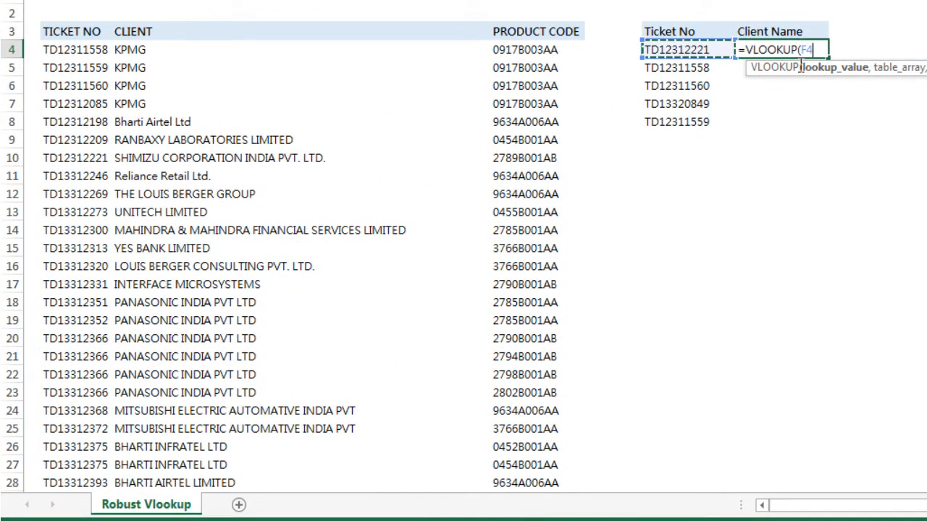
{"action": "type", "text": ",$B$4:$D$825,"}
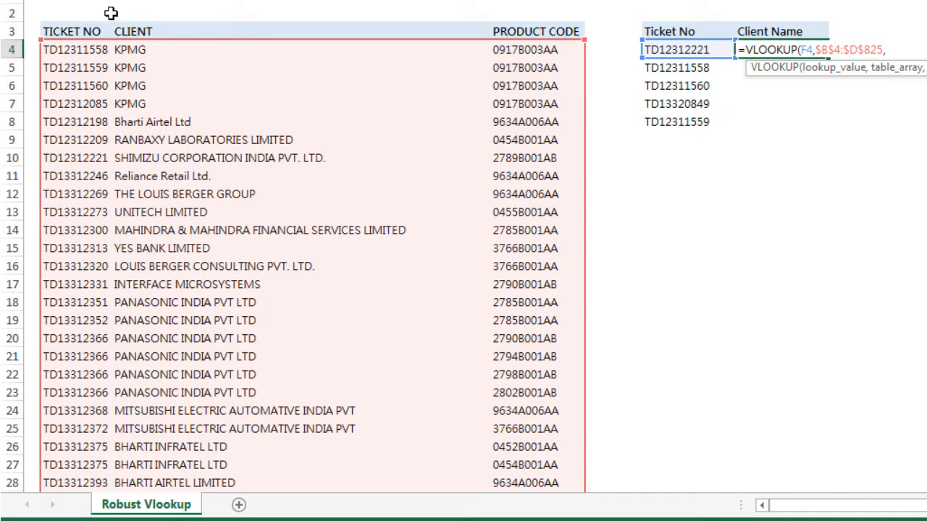
{"action": "type", "text": "2,0)"}
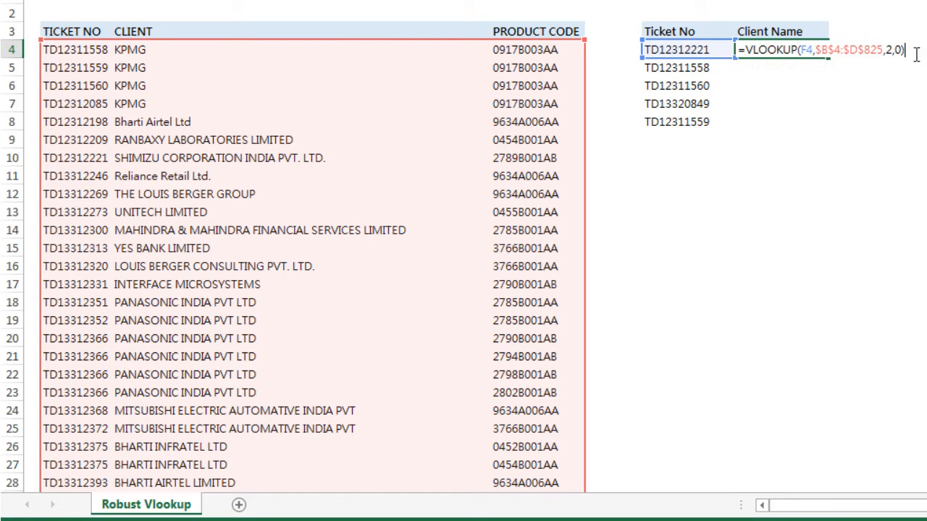
{"action": "key", "text": "Enter"}
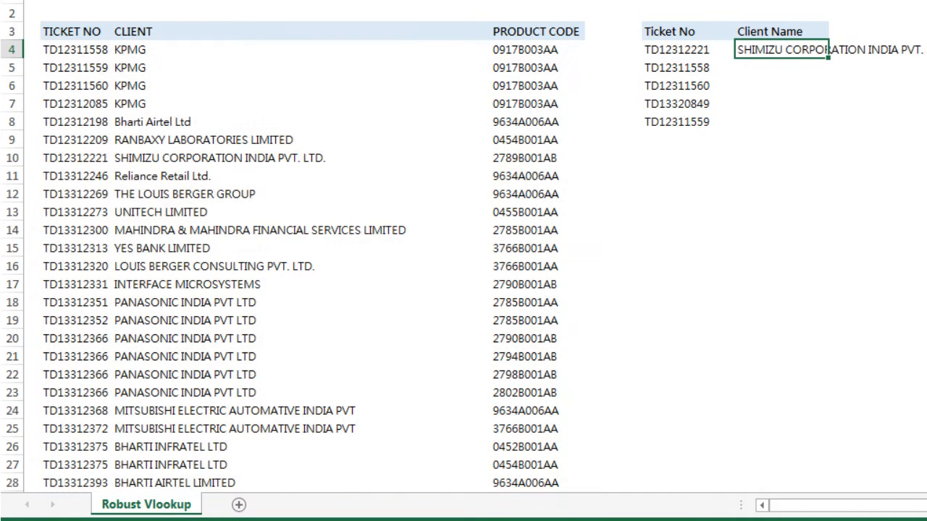
{"action": "left_click_drag", "start_coordinate": [821, 49], "coordinate": [822, 122]}
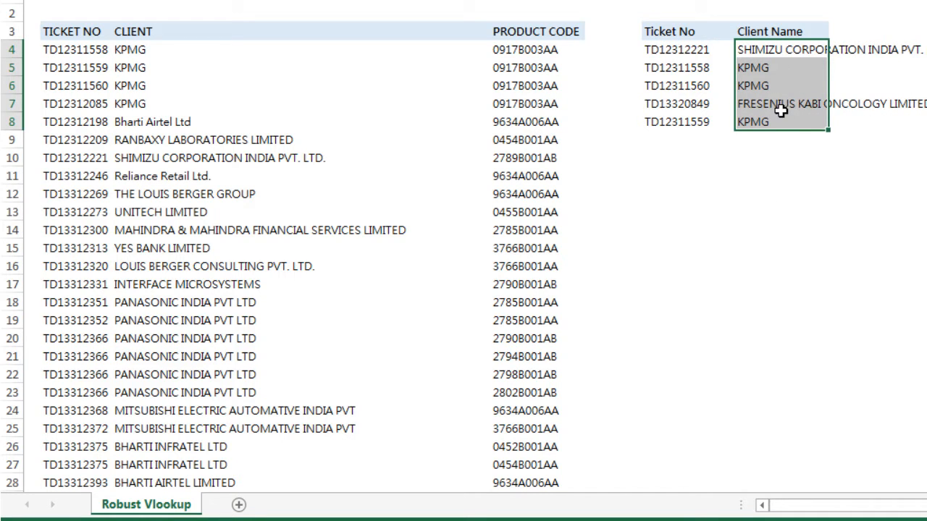
{"action": "left_click", "coordinate": [781, 86]}
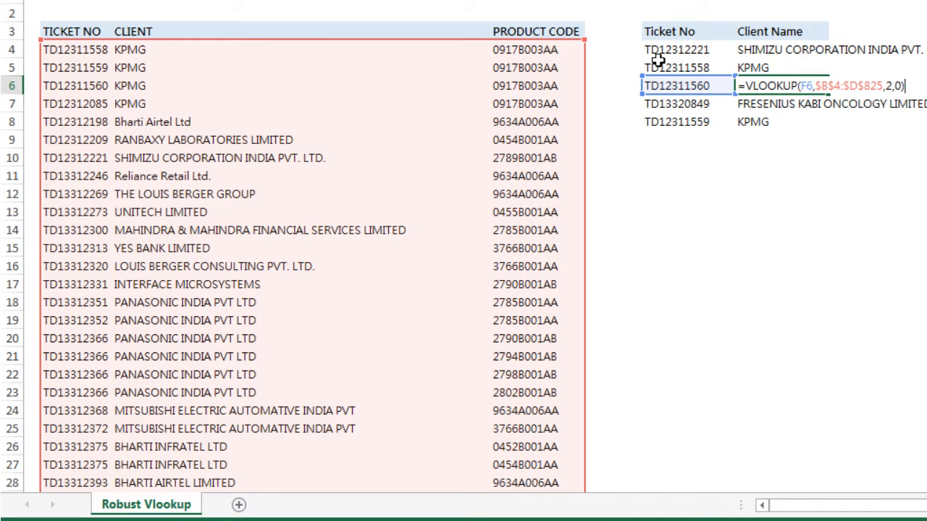
{"action": "left_click", "coordinate": [534, 122]}
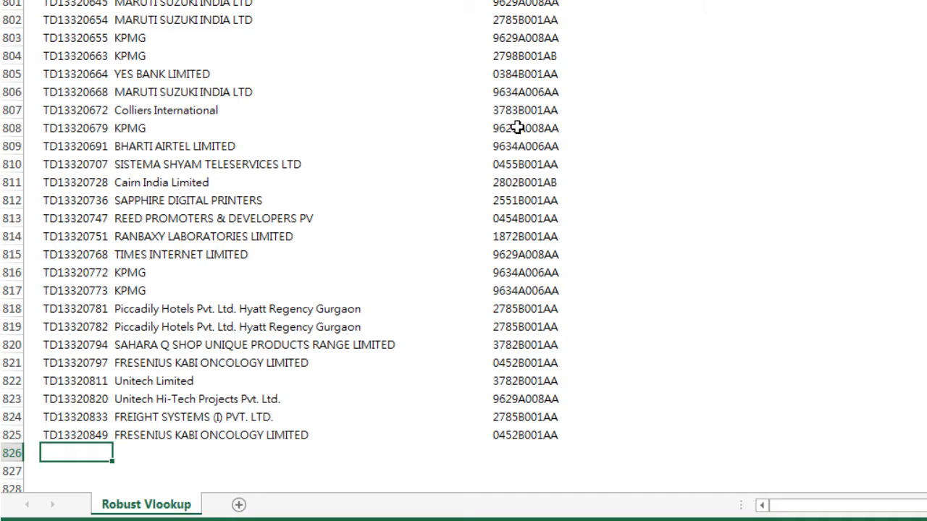
{"action": "type", "text": "TD1"}
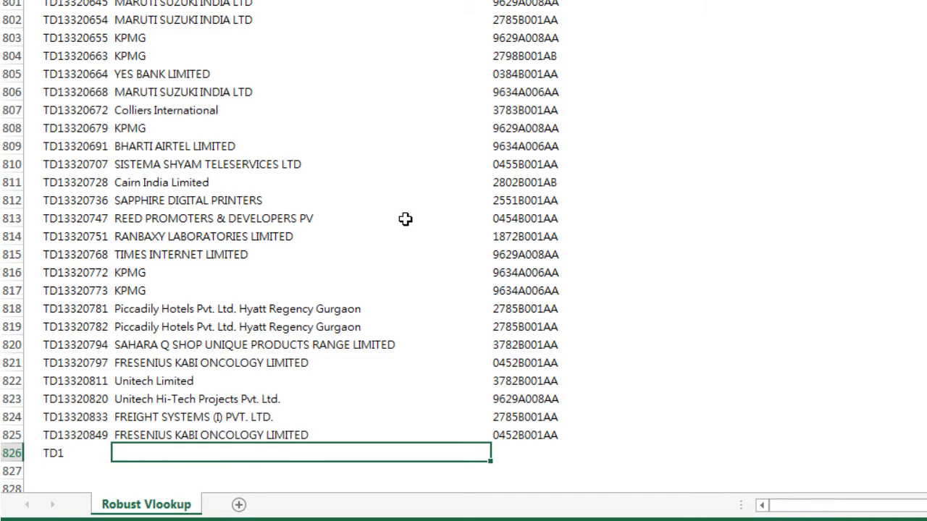
{"action": "type", "text": "Goodly"}
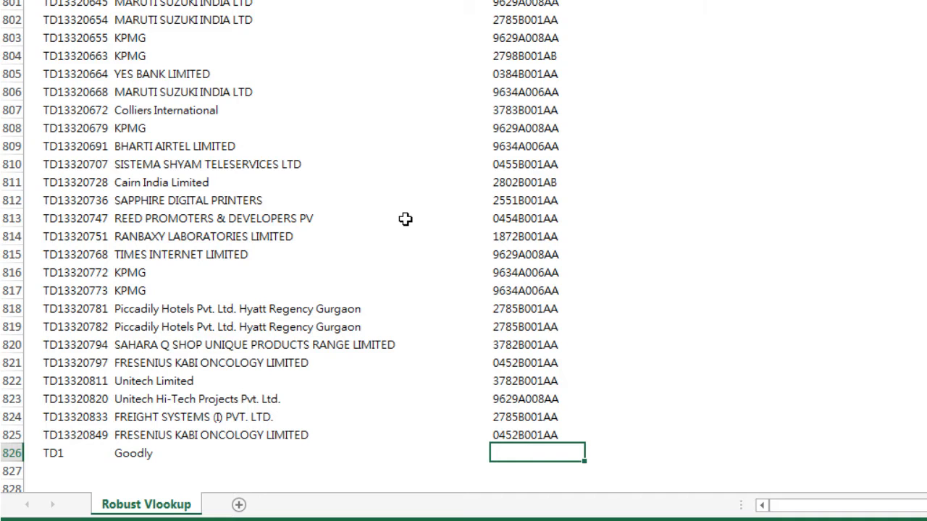
{"action": "type", "text": "Prod 1"}
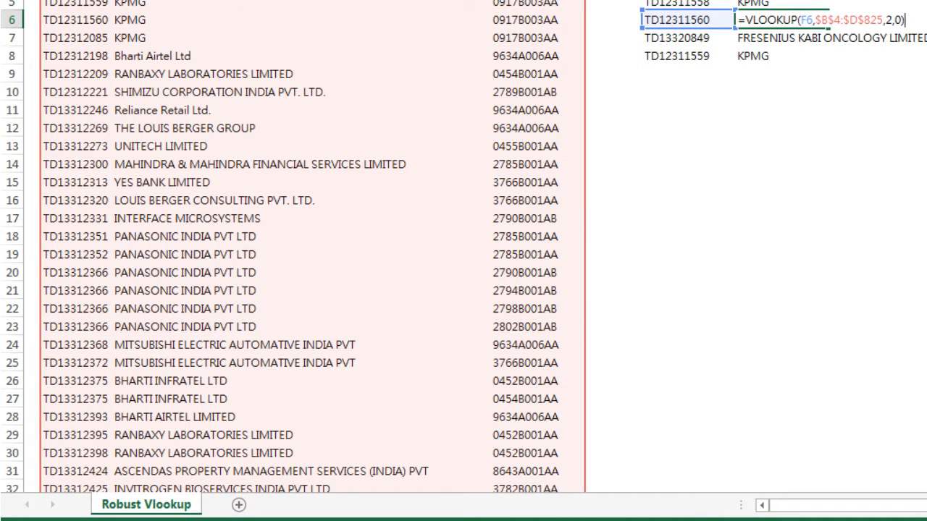
{"action": "scroll", "scroll_direction": "down", "scroll_amount": 3}
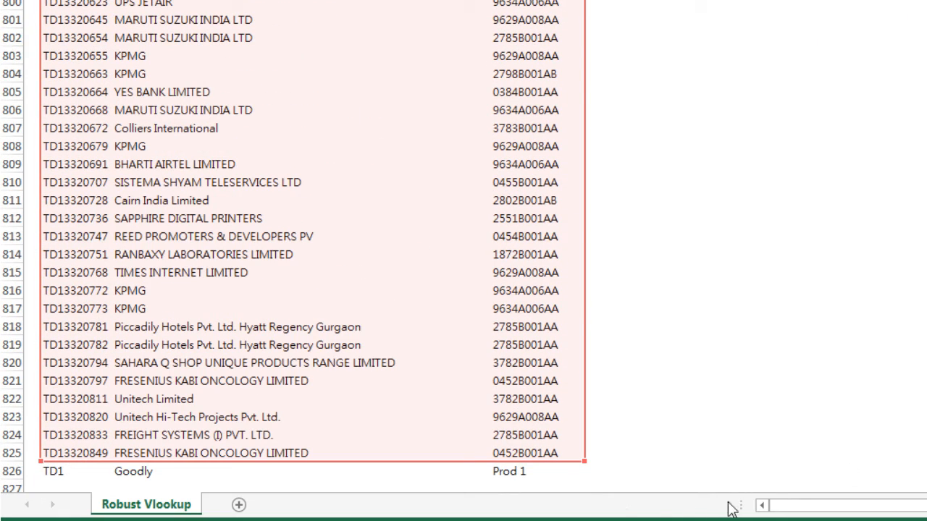
{"action": "mouse_move", "coordinate": [516, 492]}
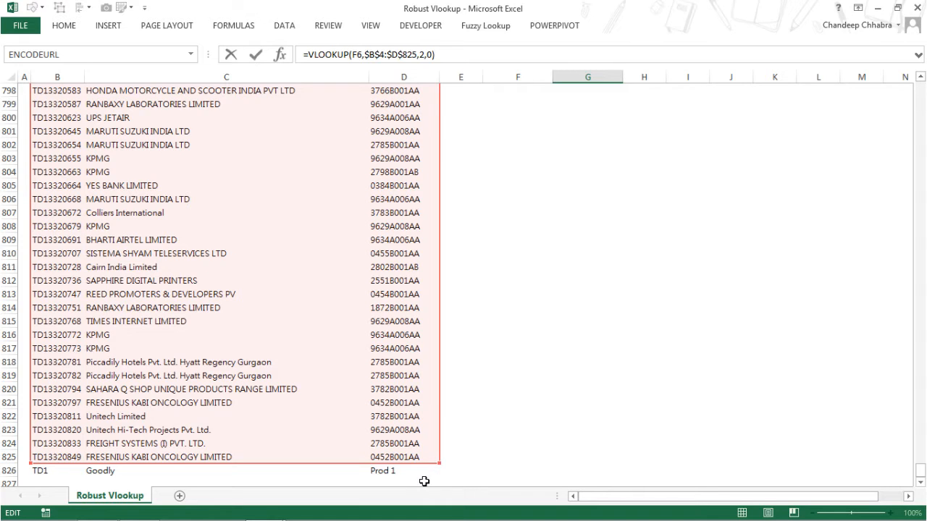
{"action": "mouse_move", "coordinate": [448, 461]}
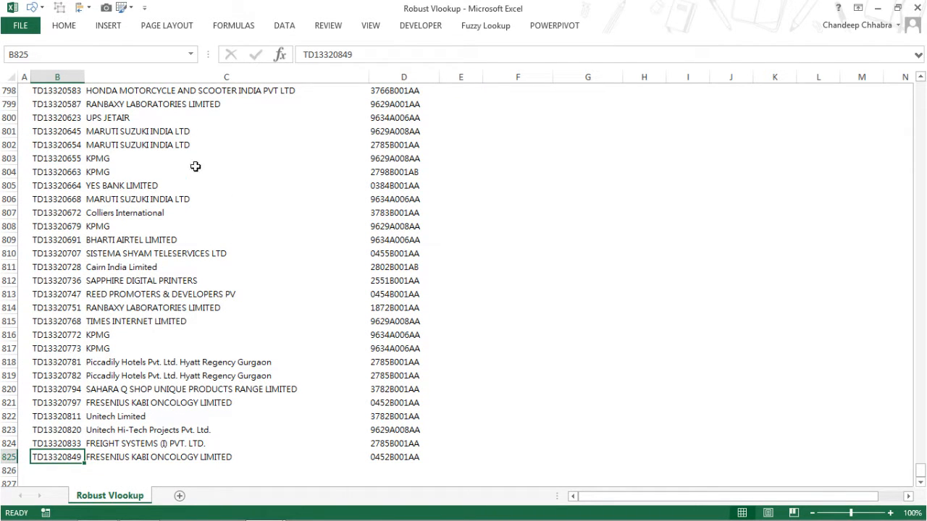
{"action": "mouse_move", "coordinate": [174, 211]}
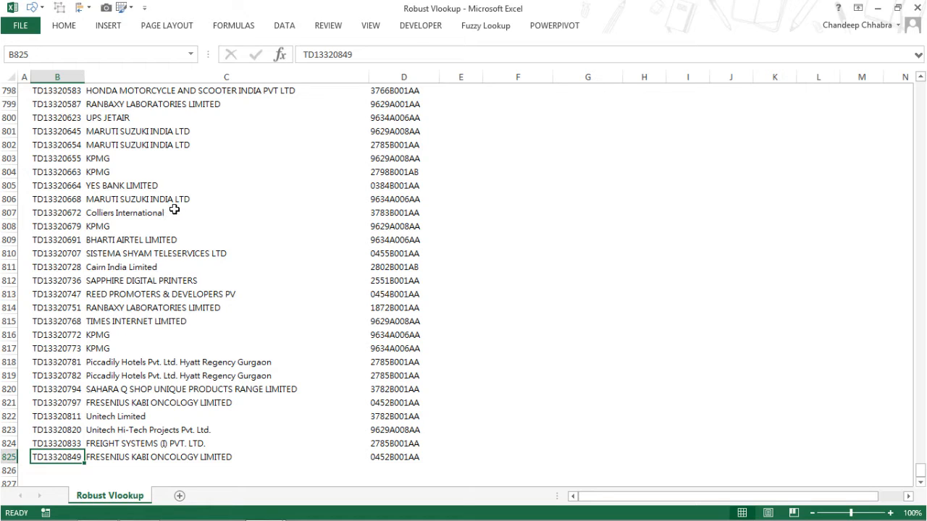
Step: Convert the ticket data B3:D825 into a table with headers via Ctrl+T
{"action": "left_click", "coordinate": [226, 172]}
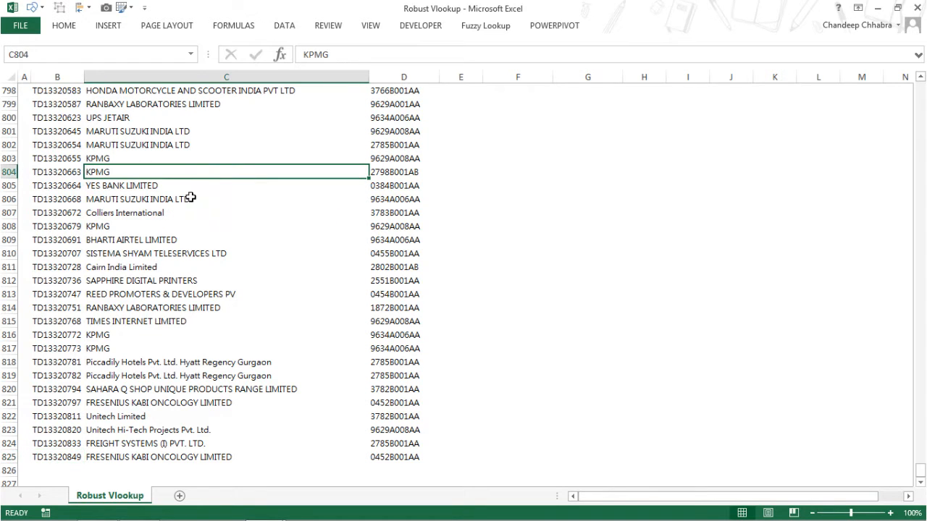
{"action": "mouse_move", "coordinate": [85, 212]}
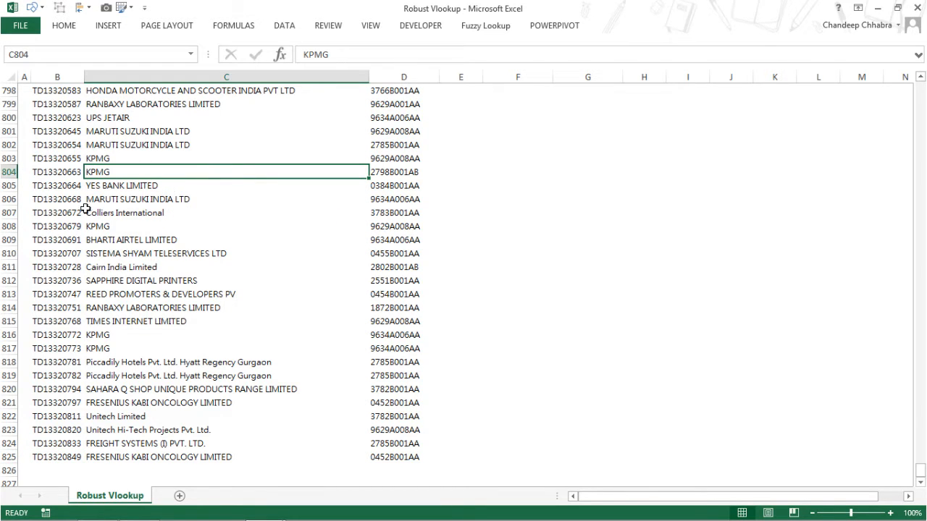
{"action": "mouse_move", "coordinate": [165, 148]}
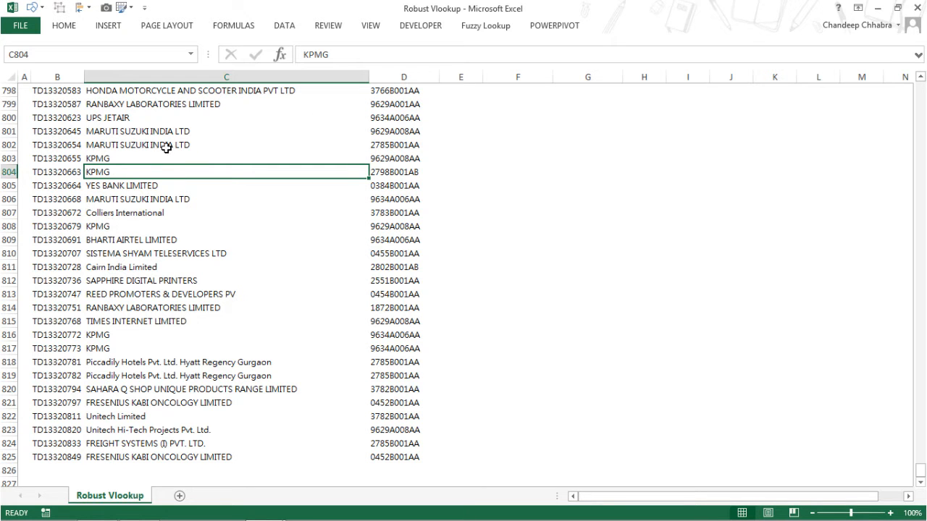
{"action": "mouse_move", "coordinate": [291, 137]}
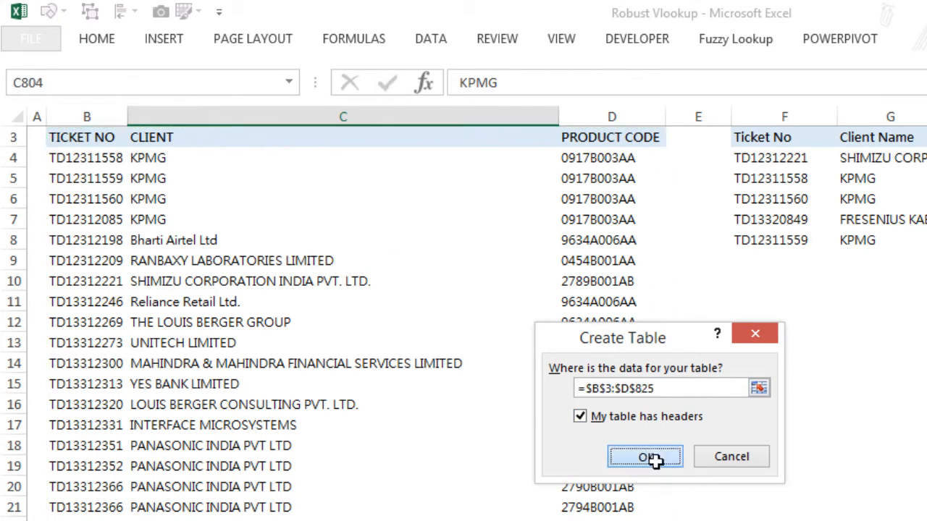
{"action": "left_click", "coordinate": [650, 456]}
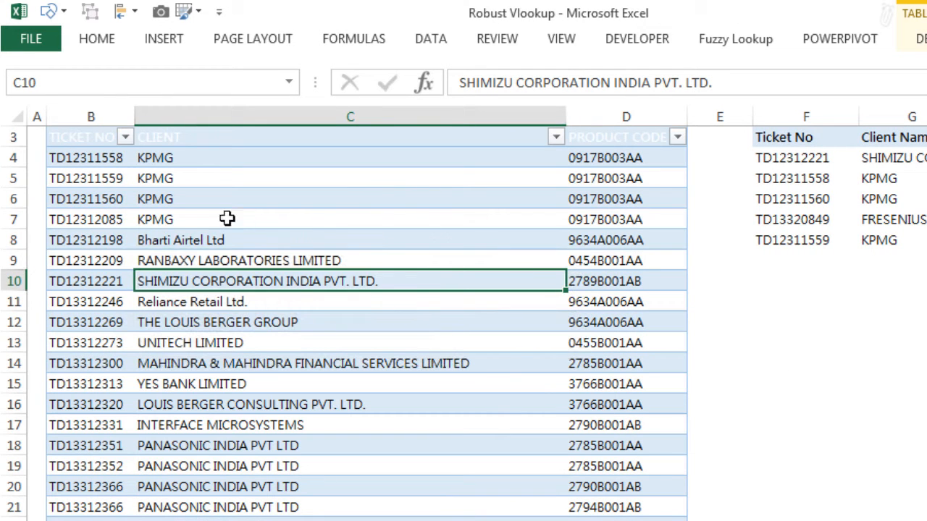
{"action": "mouse_move", "coordinate": [145, 158]}
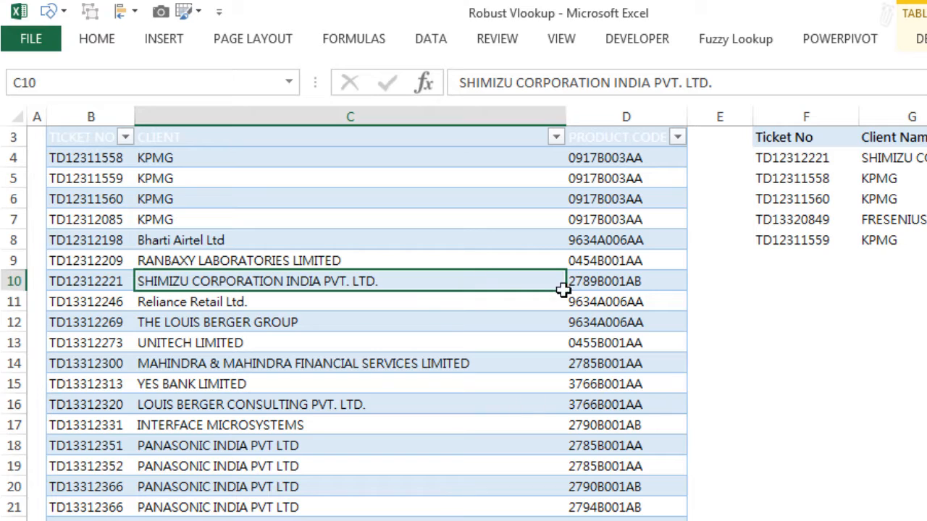
{"action": "mouse_move", "coordinate": [492, 335]}
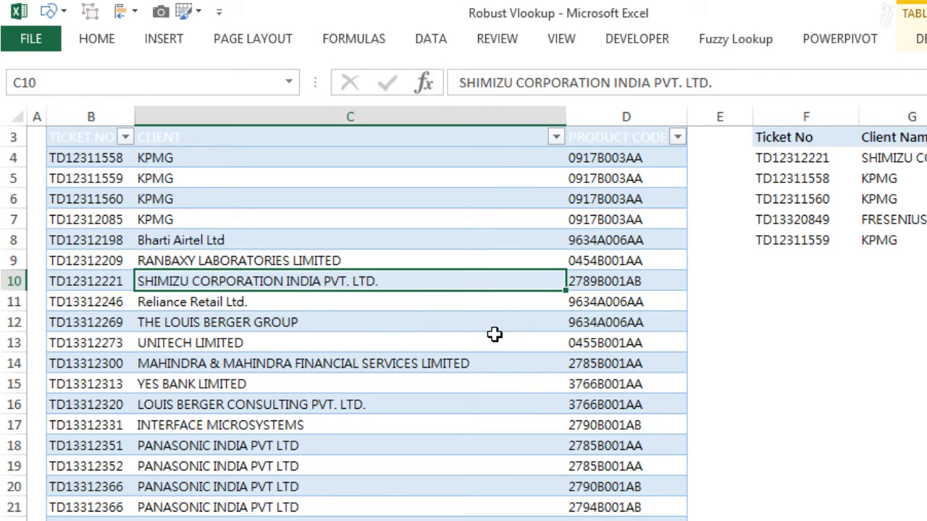
{"action": "mouse_move", "coordinate": [477, 318]}
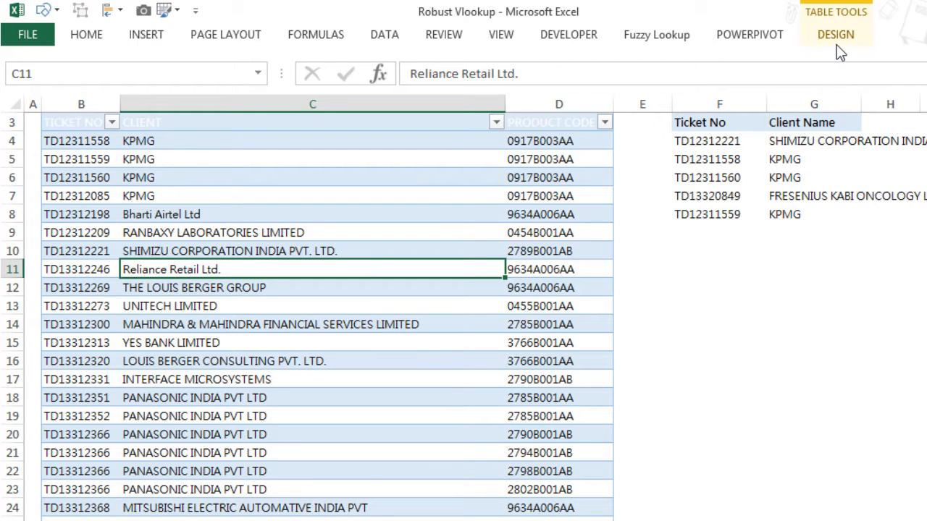
{"action": "mouse_move", "coordinate": [614, 214]}
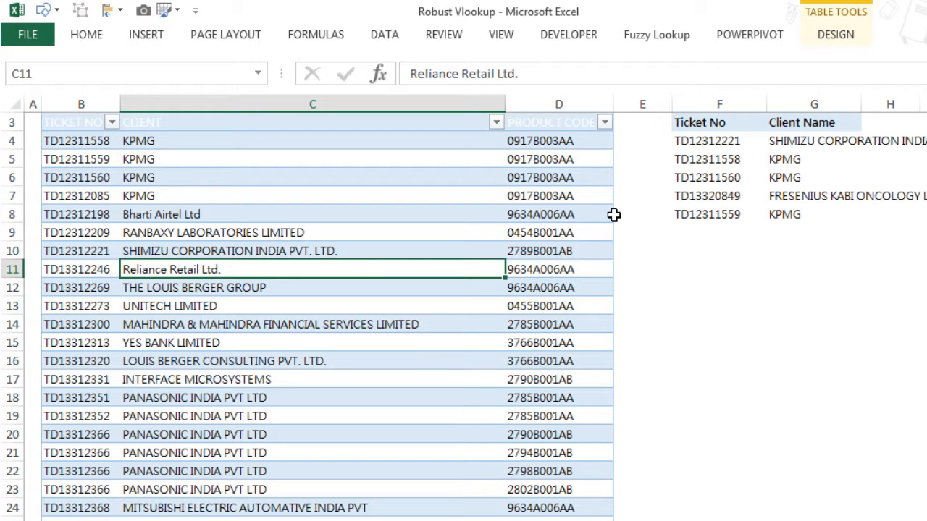
Step: Add row 826 with TD1, Goodly and Prod 1 so the table expands
{"action": "scroll", "scroll_direction": "down", "scroll_amount": 3}
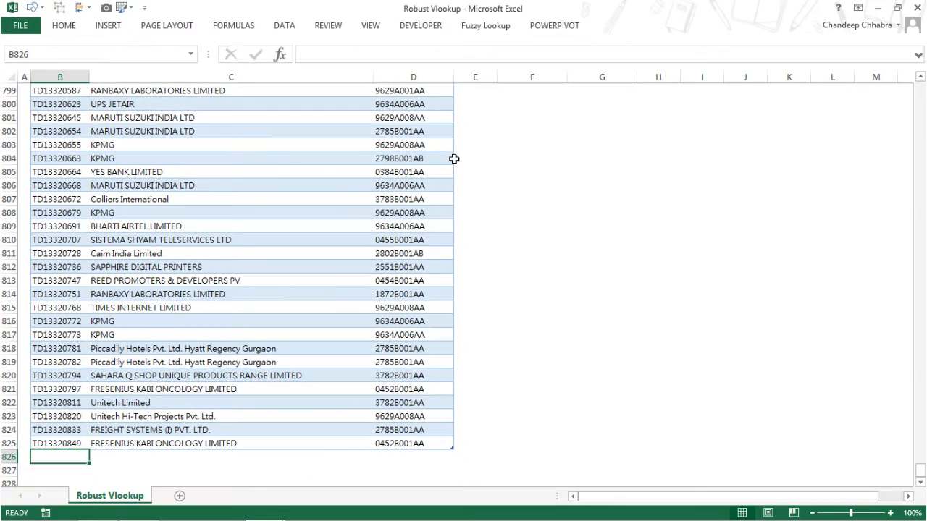
{"action": "type", "text": "TD1"}
{"action": "left_click", "coordinate": [231, 457]}
{"action": "type", "text": "Goodly"}
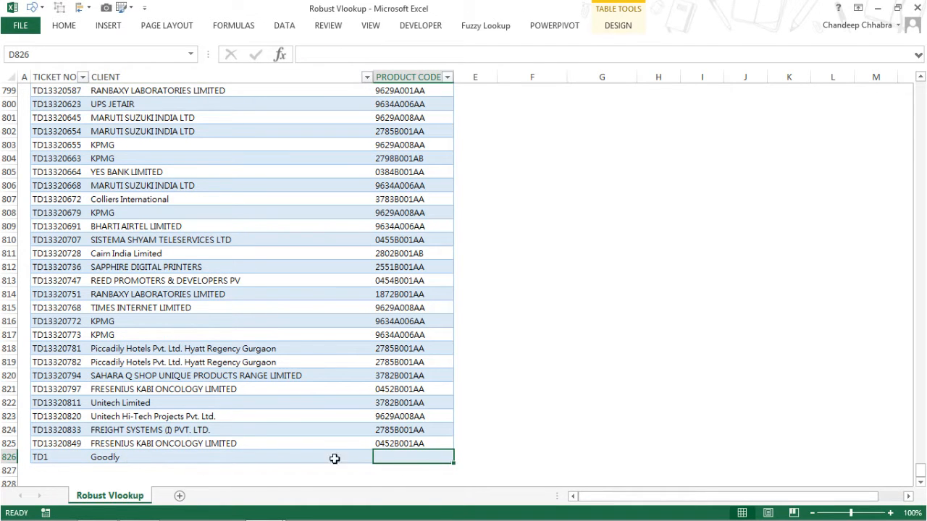
{"action": "type", "text": "Prod 1"}
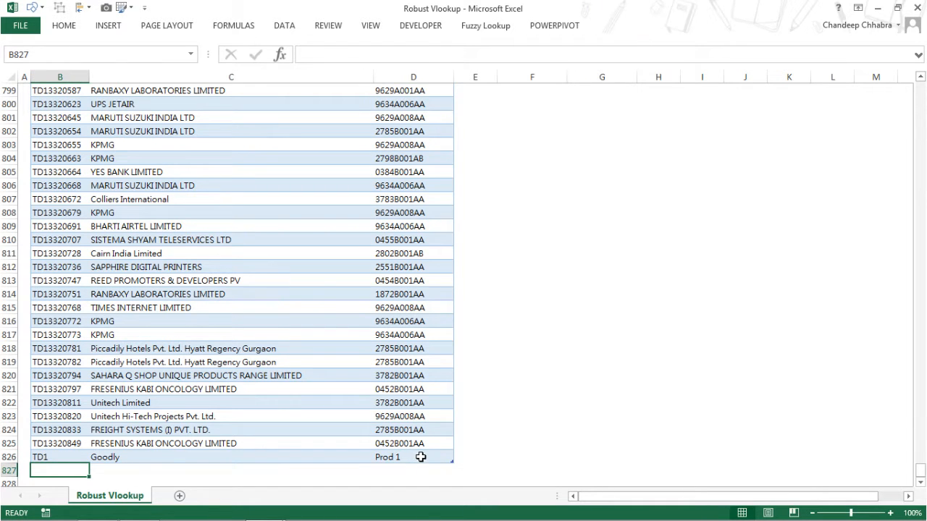
{"action": "scroll", "scroll_direction": "down", "scroll_amount": 3}
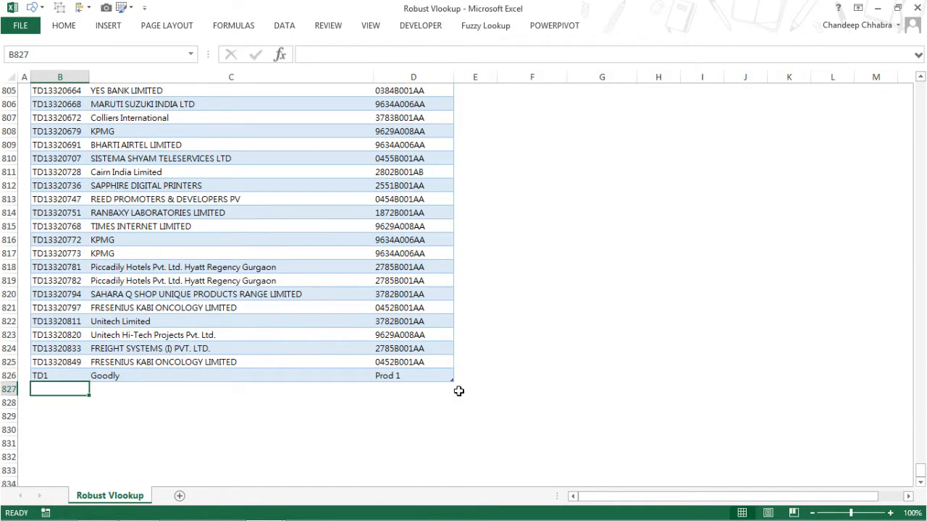
{"action": "mouse_move", "coordinate": [464, 382]}
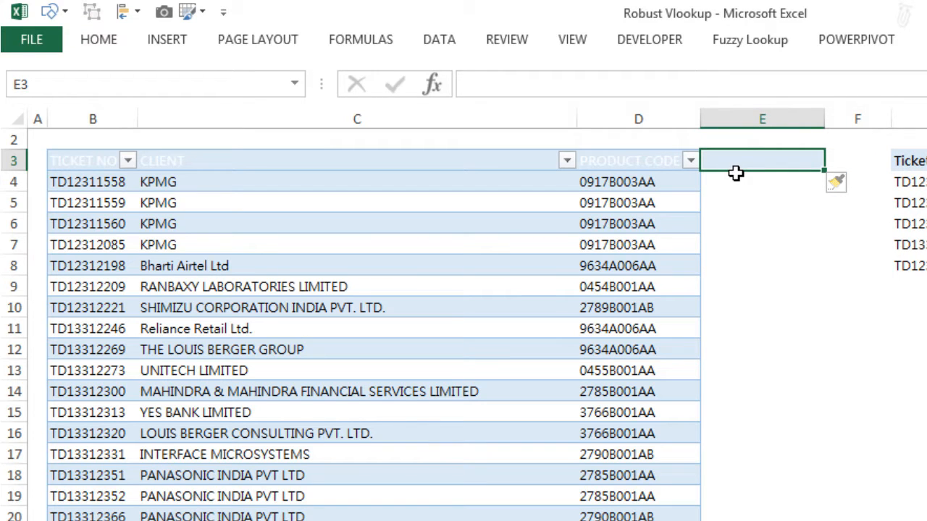
Step: Try and undo a Location header in E3, then rename Table1 to Dataset
{"action": "type", "text": "Locaion"}
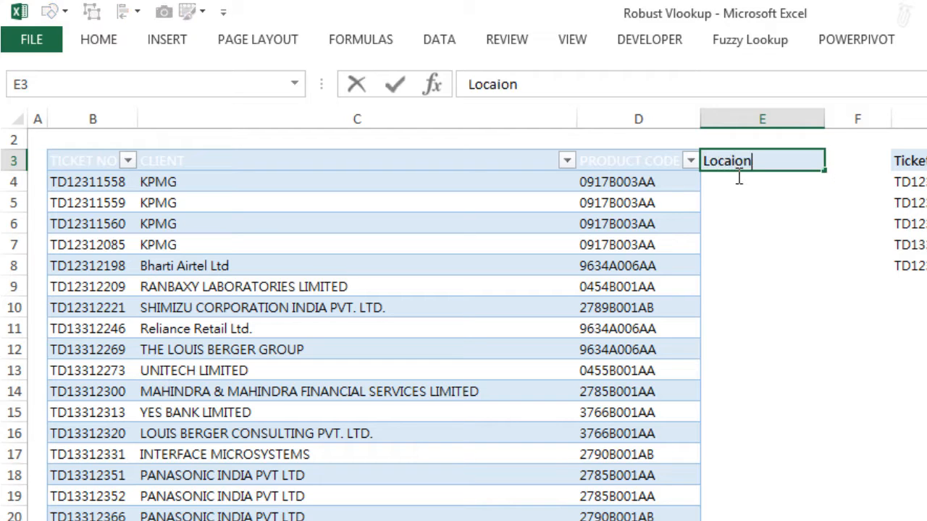
{"action": "type", "text": "Location"}
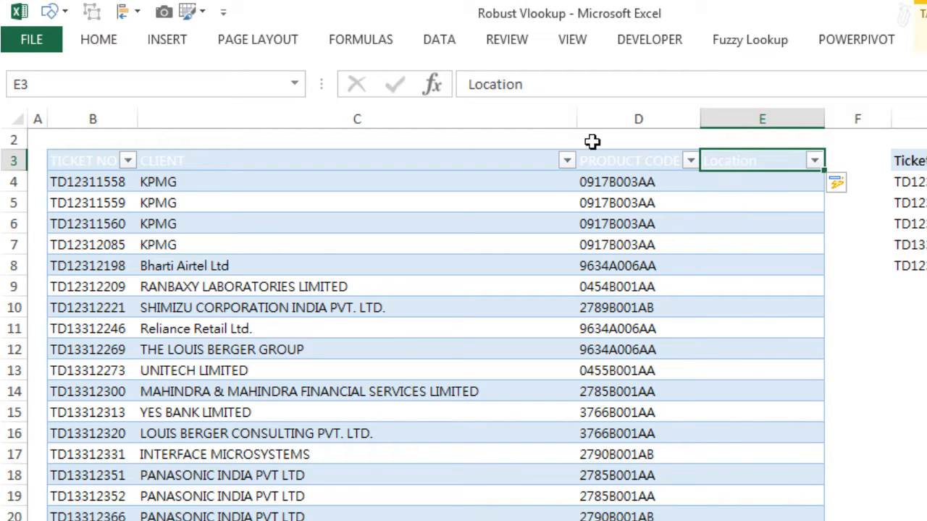
{"action": "mouse_move", "coordinate": [762, 160]}
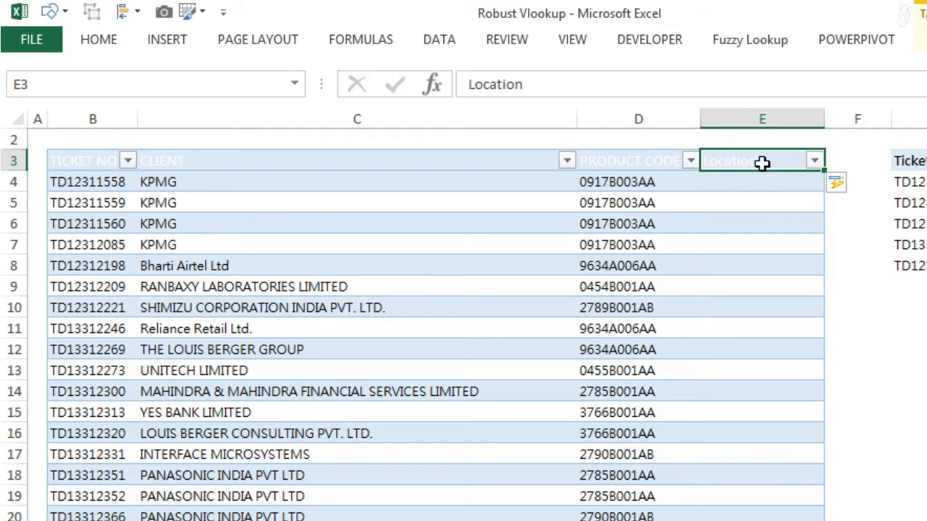
{"action": "mouse_move", "coordinate": [765, 201]}
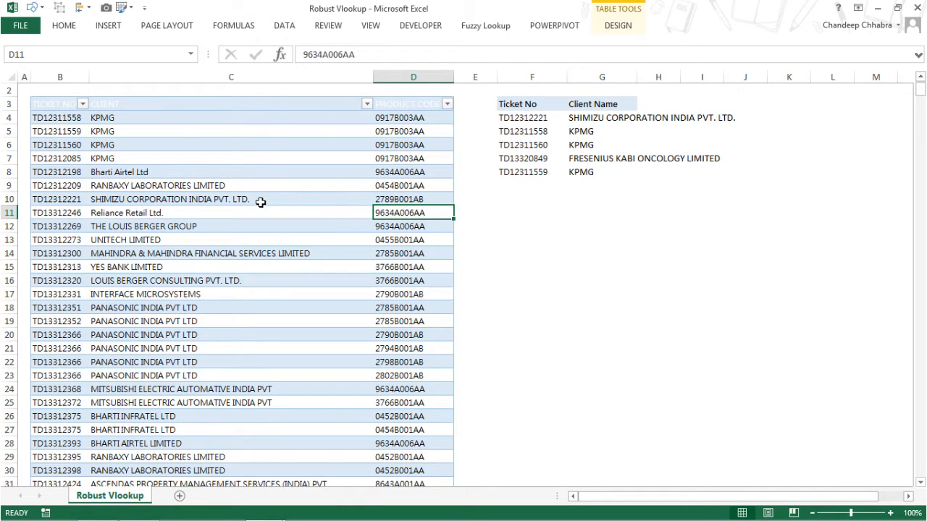
{"action": "mouse_move", "coordinate": [595, 45]}
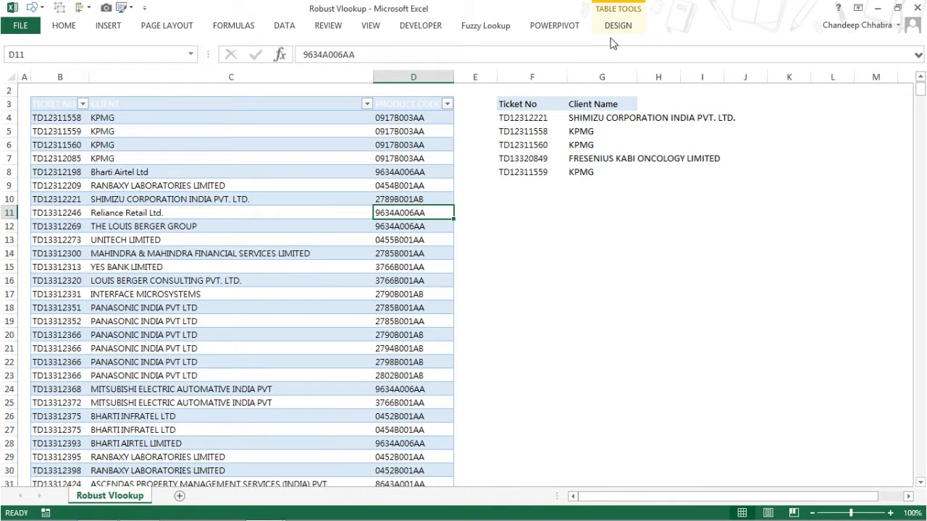
{"action": "left_click", "coordinate": [618, 26]}
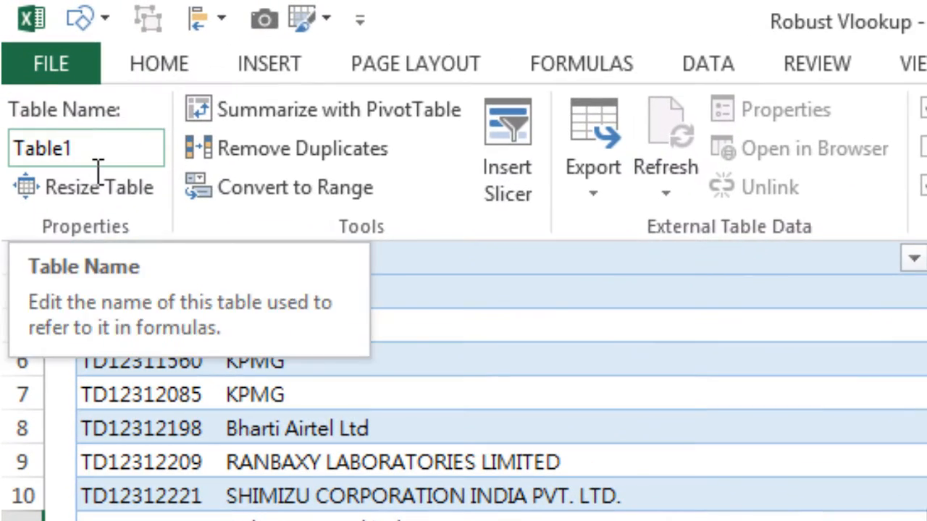
{"action": "double_click", "coordinate": [39, 148]}
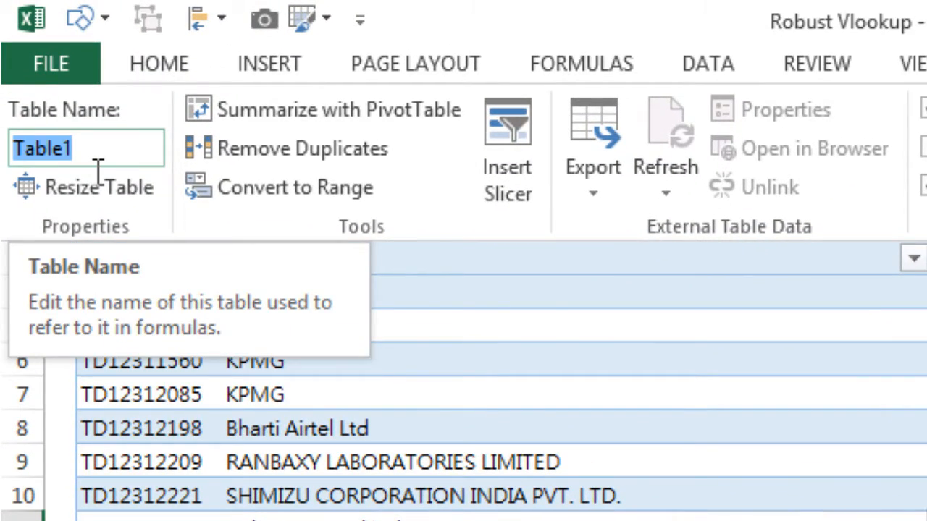
{"action": "type", "text": "Data"}
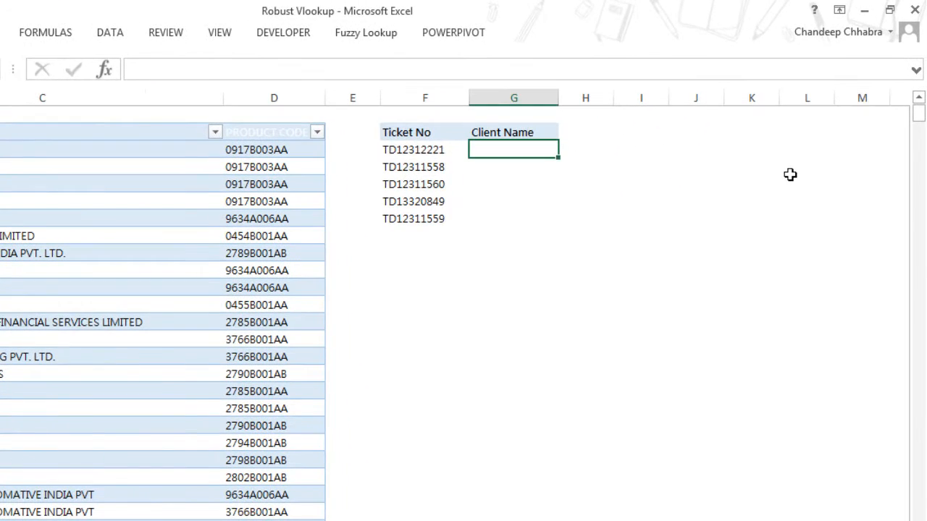
Step: Fill G4:G8 with =VLOOKUP(F4,Dataset,2,0) to return client names
{"action": "type", "text": "=VLOOKUP(F4"}
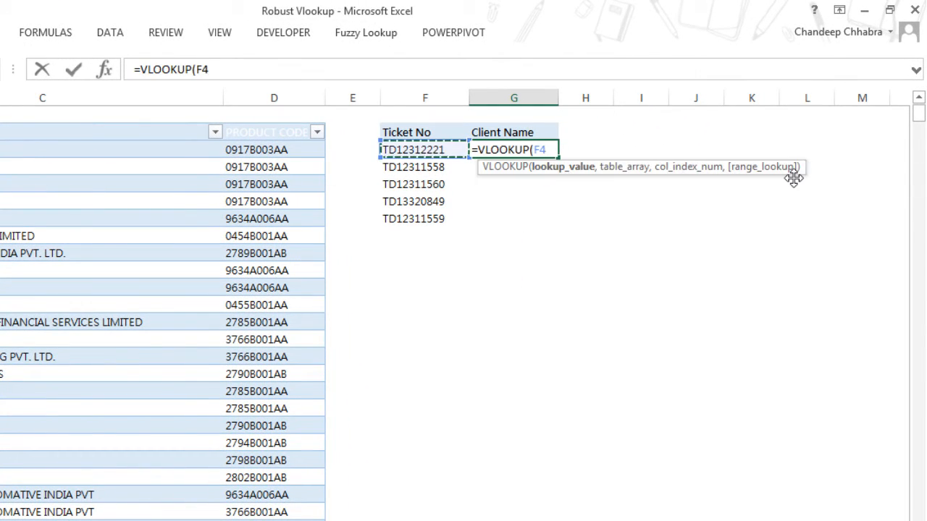
{"action": "type", "text": ",dataset,"}
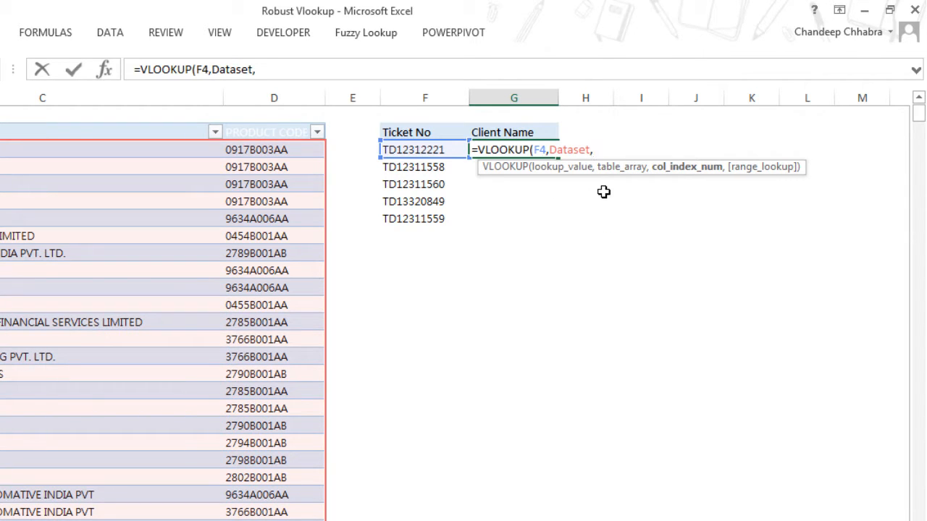
{"action": "mouse_move", "coordinate": [491, 179]}
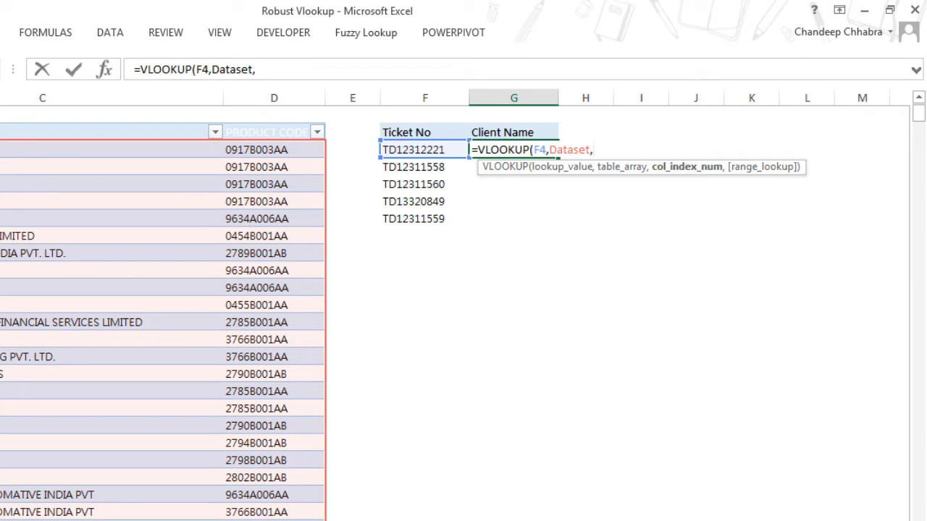
{"action": "type", "text": "2"}
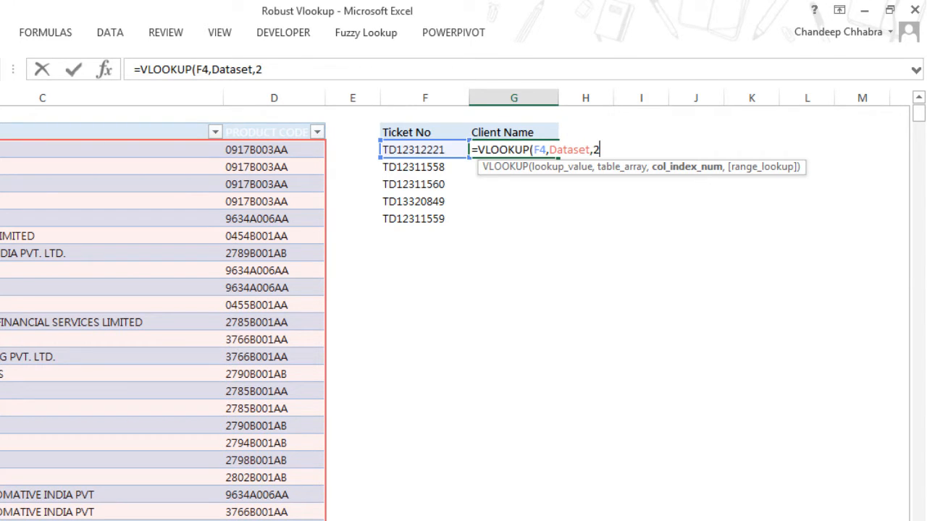
{"action": "type", "text": ",0)"}
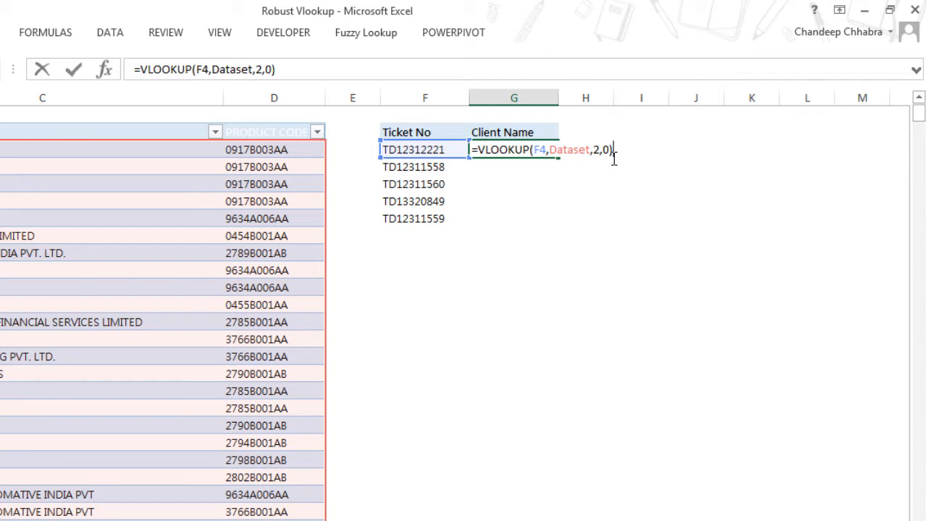
{"action": "key", "text": "Enter"}
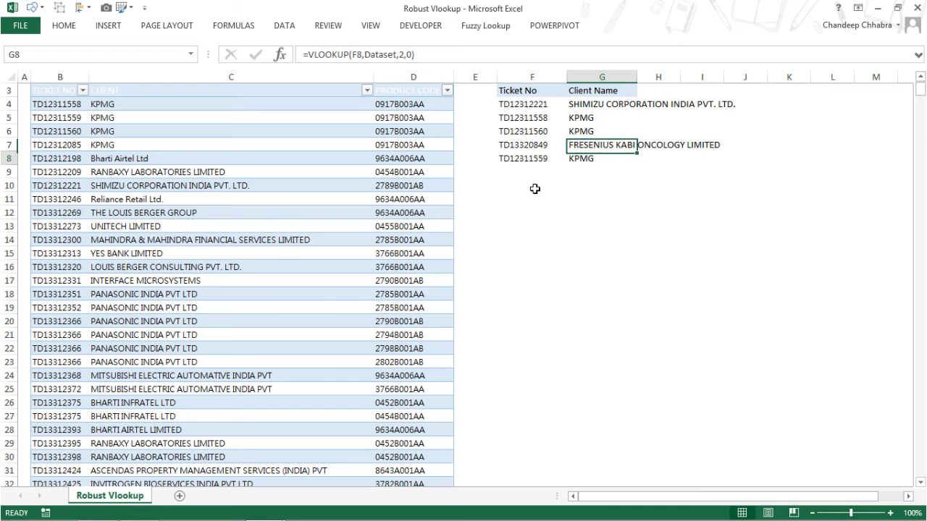
Step: Change F8's ticket number to Td1 so G8 returns Goodly
{"action": "left_click", "coordinate": [531, 158]}
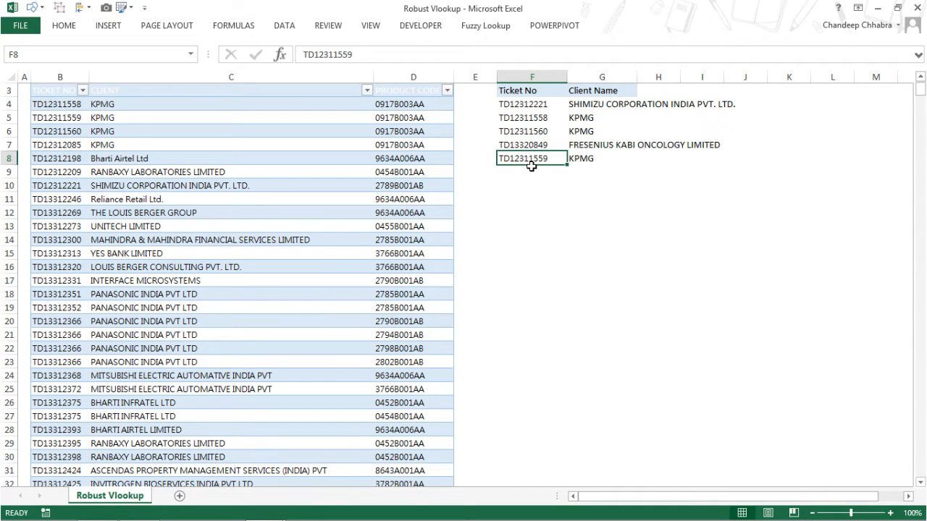
{"action": "type", "text": "Td1"}
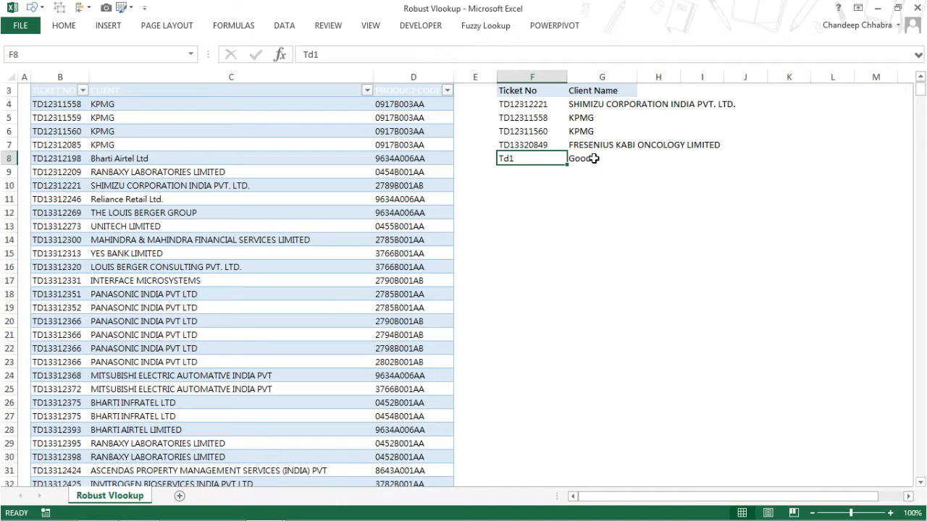
{"action": "type", "text": "ly"}
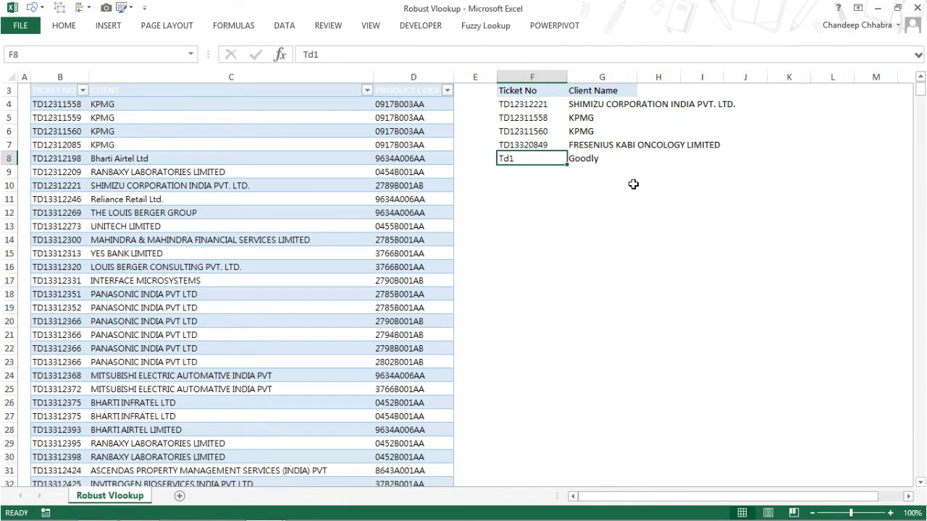
{"action": "mouse_move", "coordinate": [616, 167]}
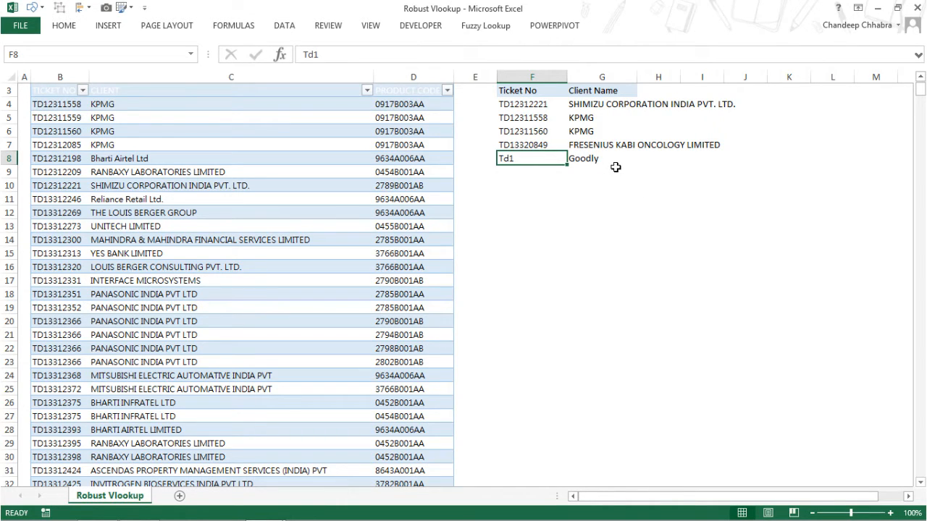
{"action": "mouse_move", "coordinate": [469, 117]}
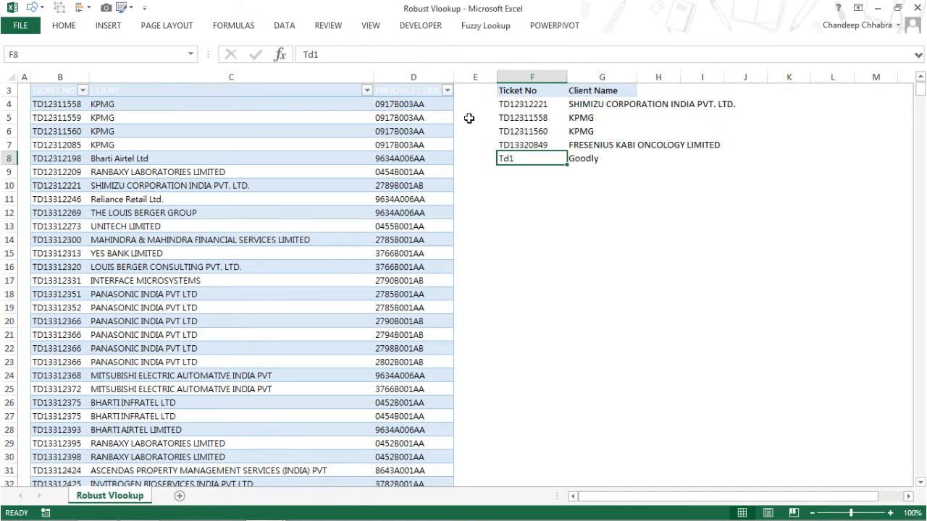
{"action": "left_click", "coordinate": [231, 75]}
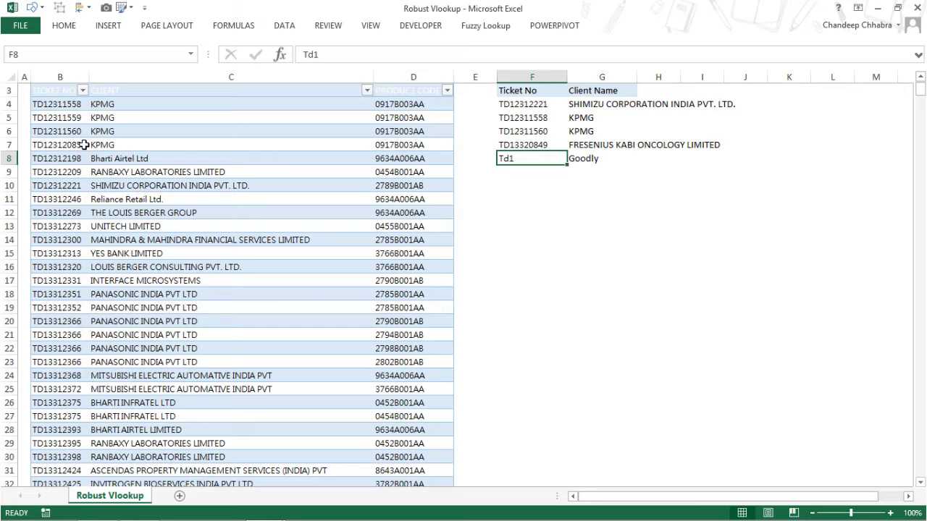
{"action": "mouse_move", "coordinate": [225, 157]}
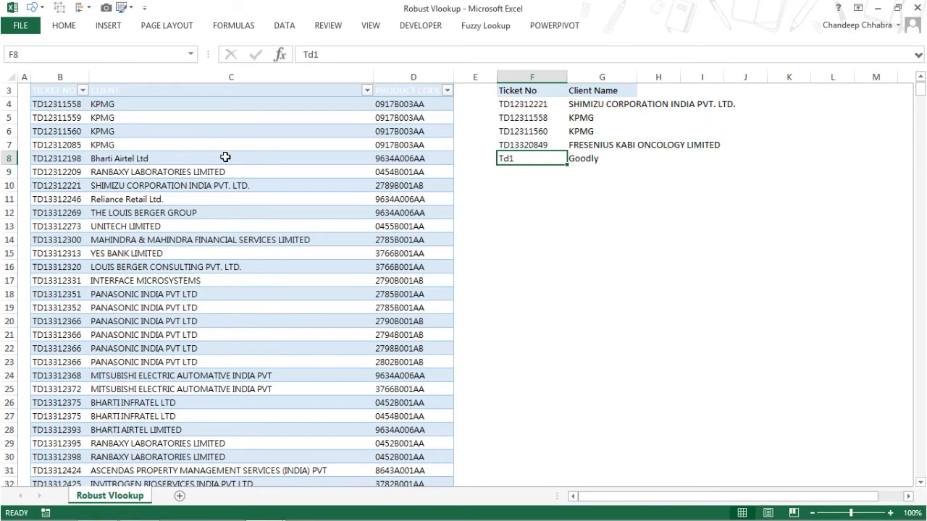
{"action": "mouse_move", "coordinate": [140, 140]}
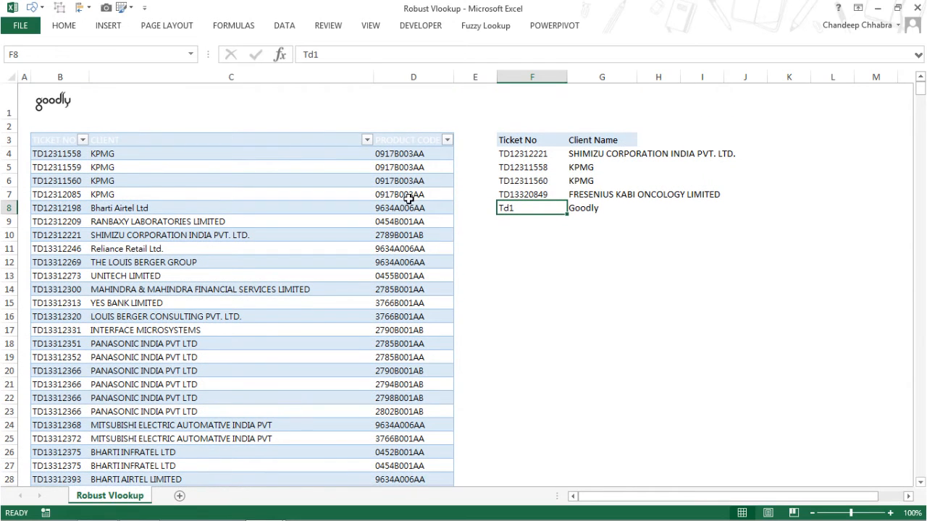
{"action": "mouse_move", "coordinate": [388, 206]}
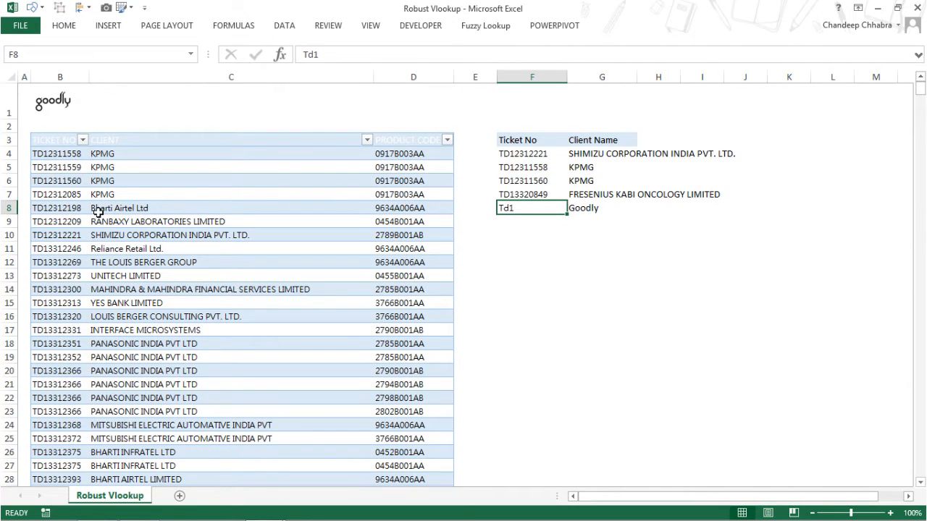
{"action": "type", "text": "=VLOOKUP(F8,Dataset,2,0)"}
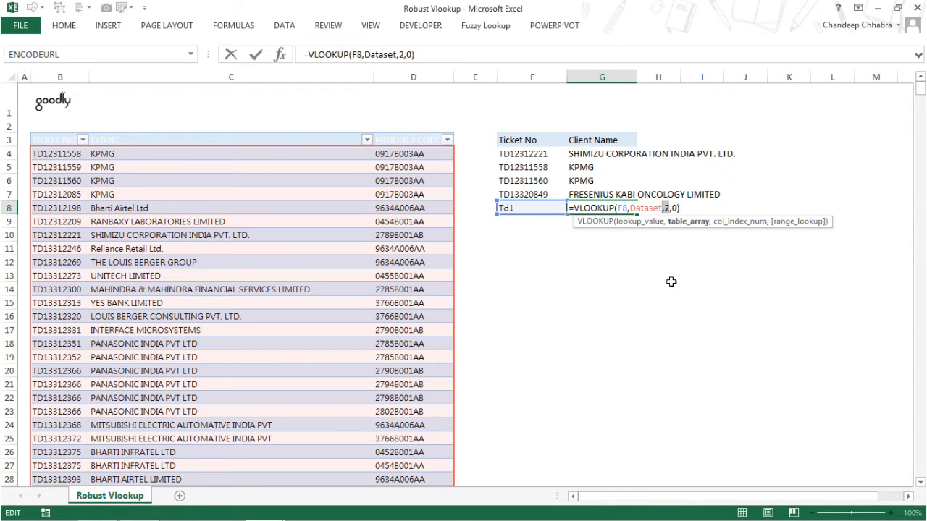
{"action": "mouse_move", "coordinate": [667, 211]}
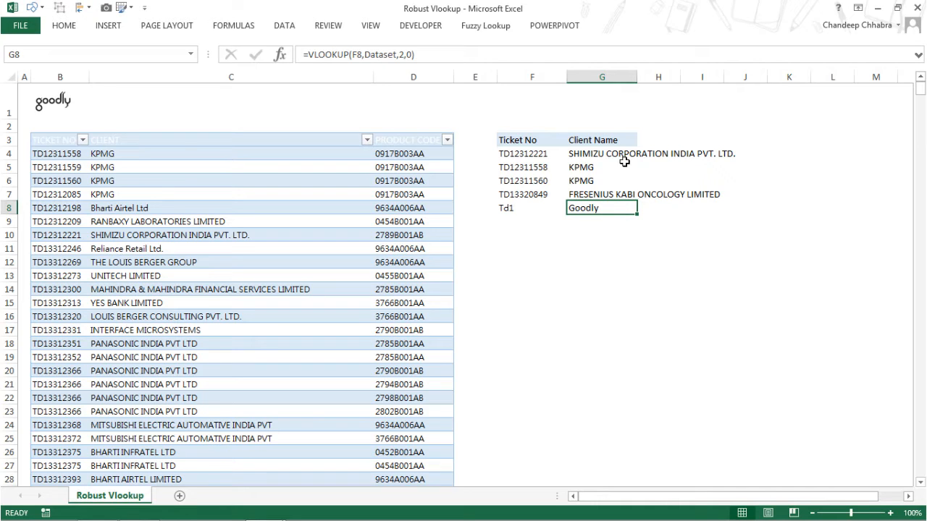
{"action": "mouse_move", "coordinate": [248, 173]}
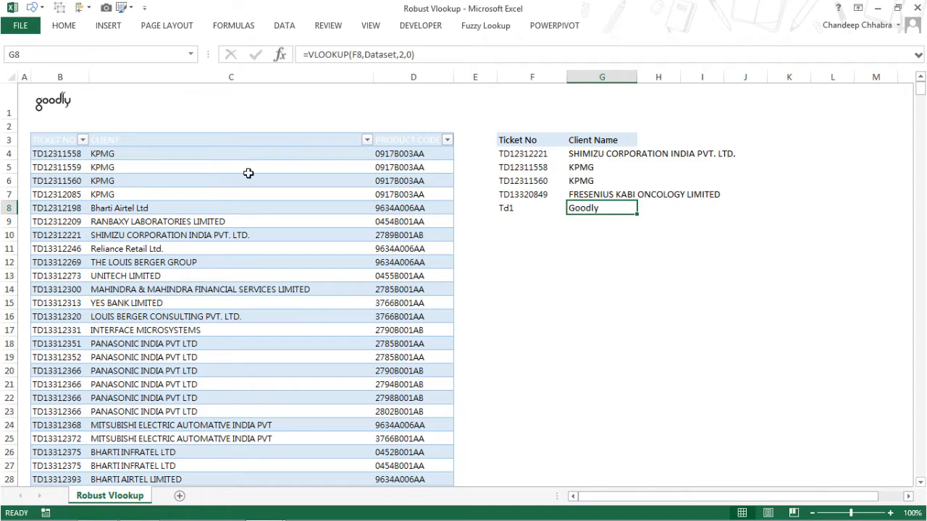
{"action": "mouse_move", "coordinate": [387, 143]}
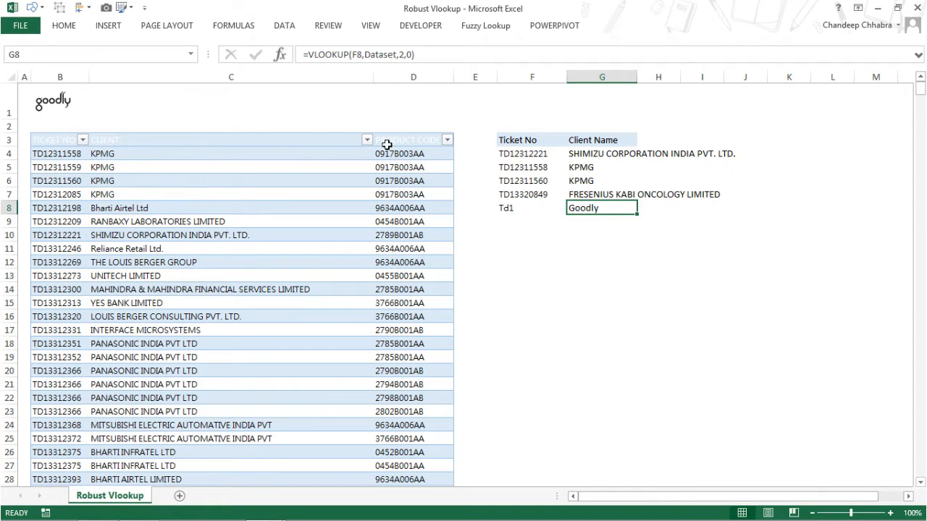
{"action": "mouse_move", "coordinate": [404, 167]}
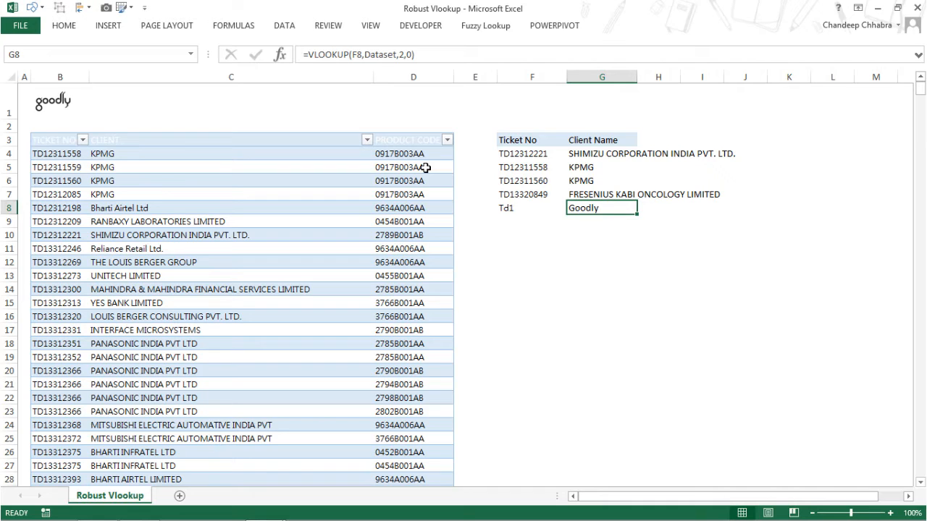
{"action": "mouse_move", "coordinate": [591, 144]}
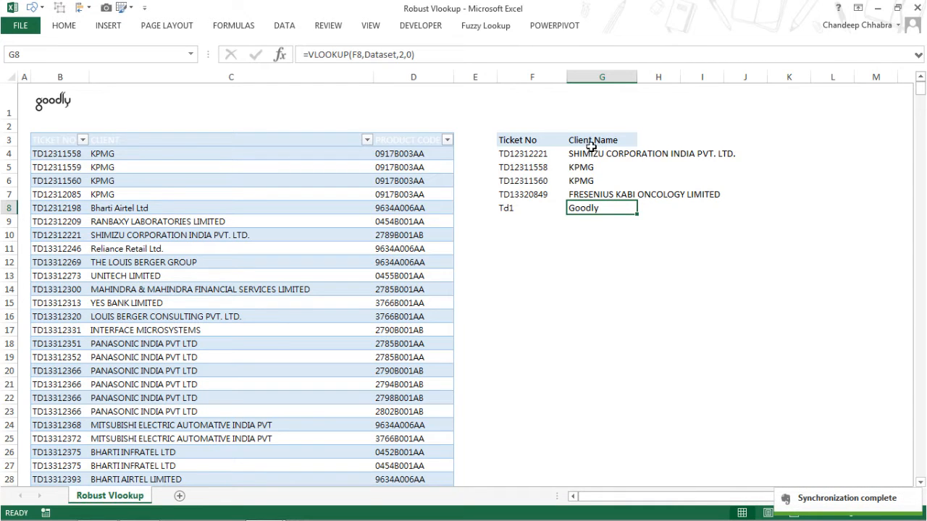
{"action": "mouse_move", "coordinate": [58, 148]}
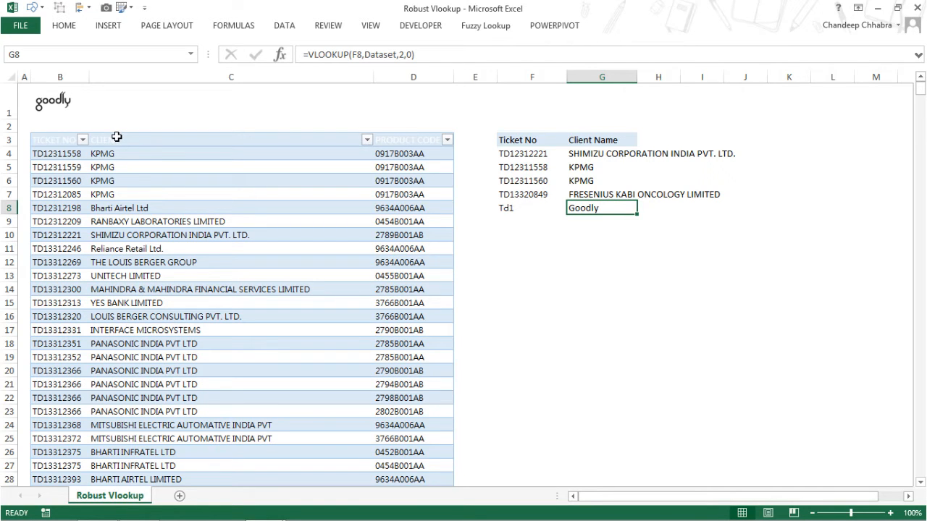
{"action": "double_click", "coordinate": [601, 207]}
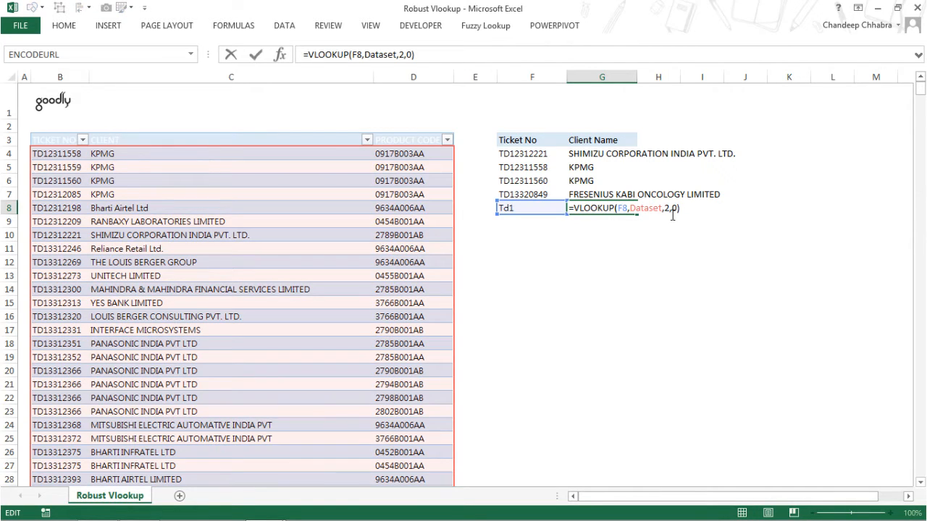
{"action": "key", "text": "Enter"}
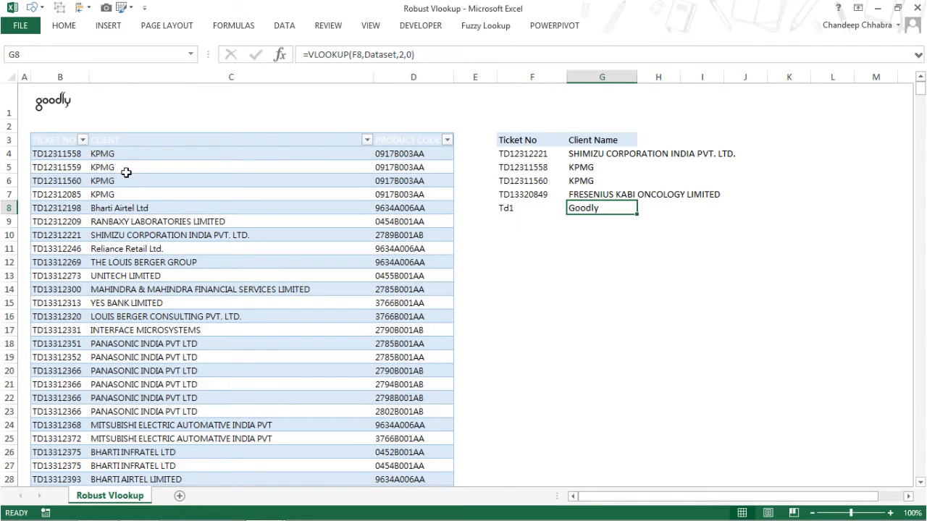
{"action": "left_click", "coordinate": [127, 169]}
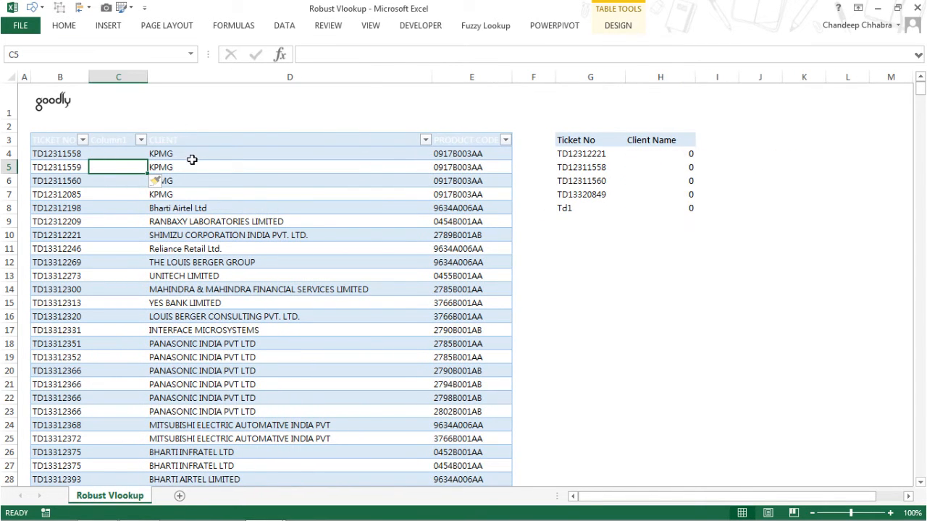
{"action": "mouse_move", "coordinate": [697, 195]}
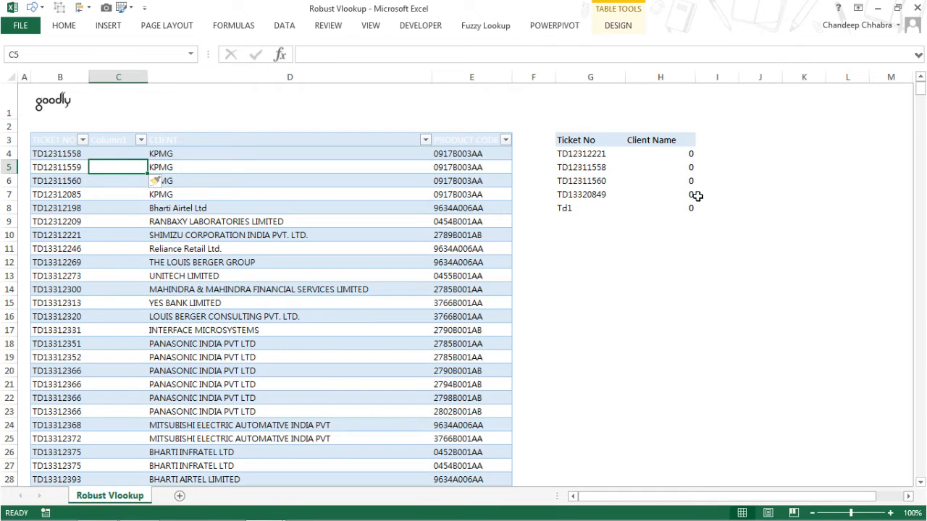
{"action": "mouse_move", "coordinate": [690, 190]}
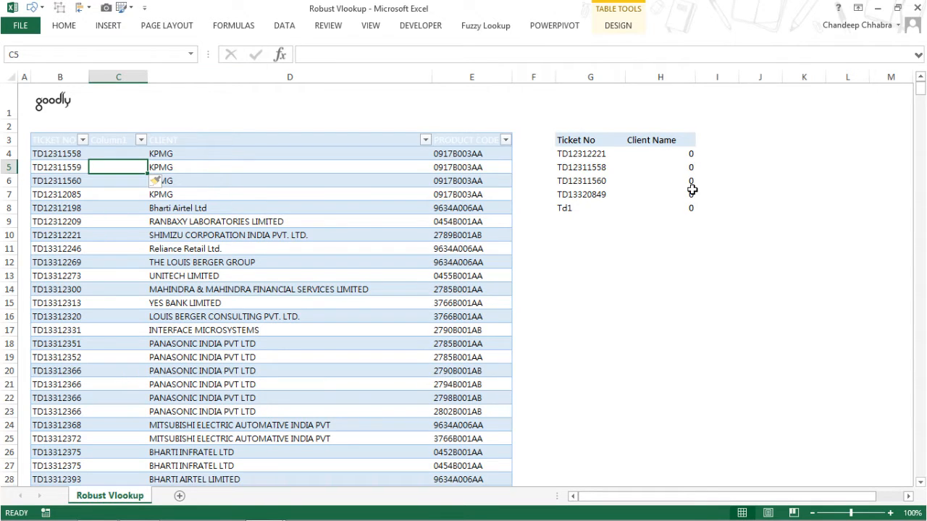
{"action": "type", "text": "=VLOOKUP(G6,Dataset,2,0)"}
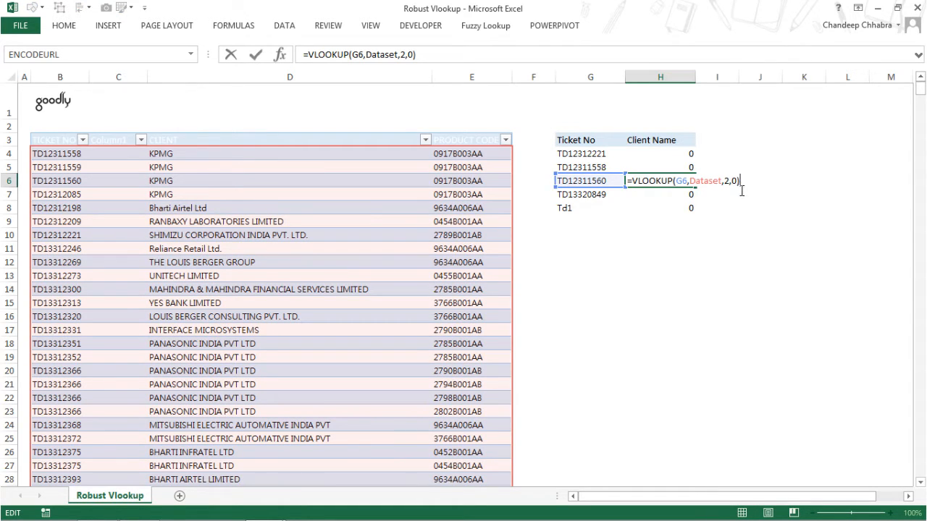
{"action": "key", "text": "Enter"}
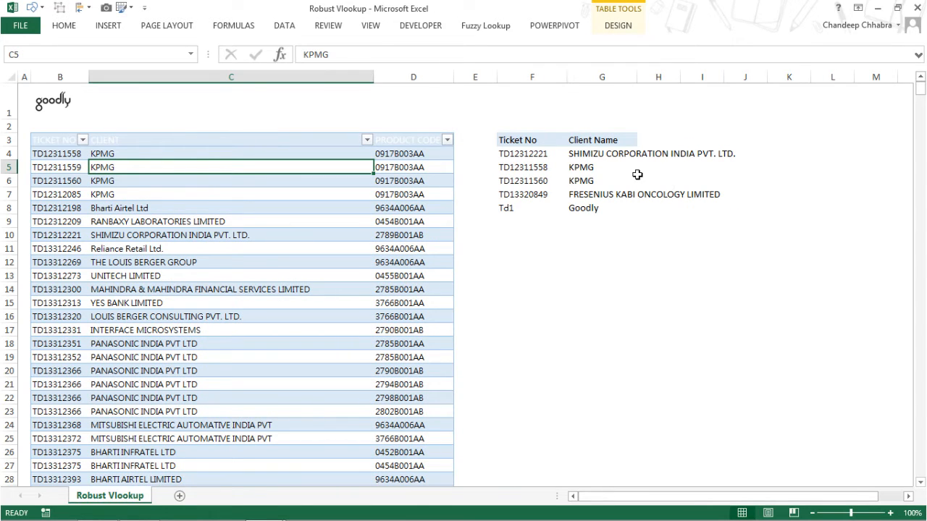
Step: Type the word match in an empty cell below the lookup results
{"action": "left_click", "coordinate": [531, 303]}
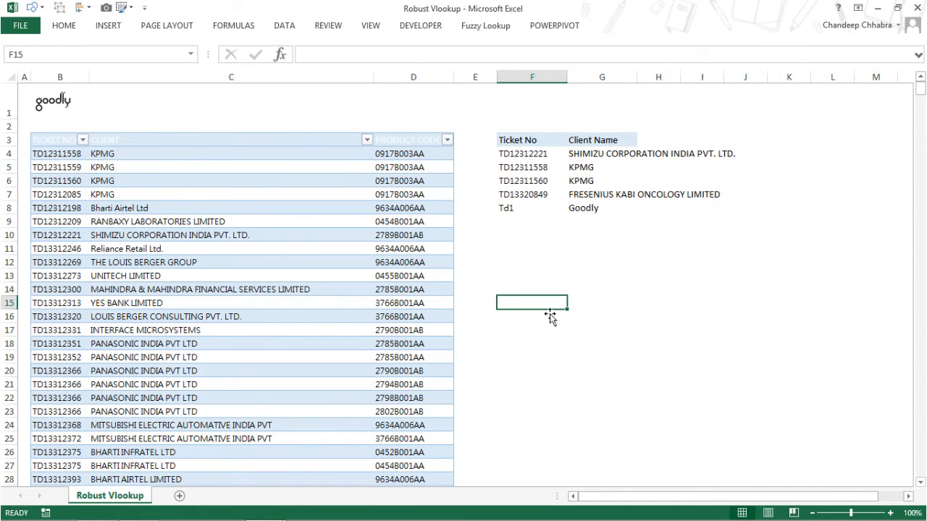
{"action": "type", "text": "mactch"}
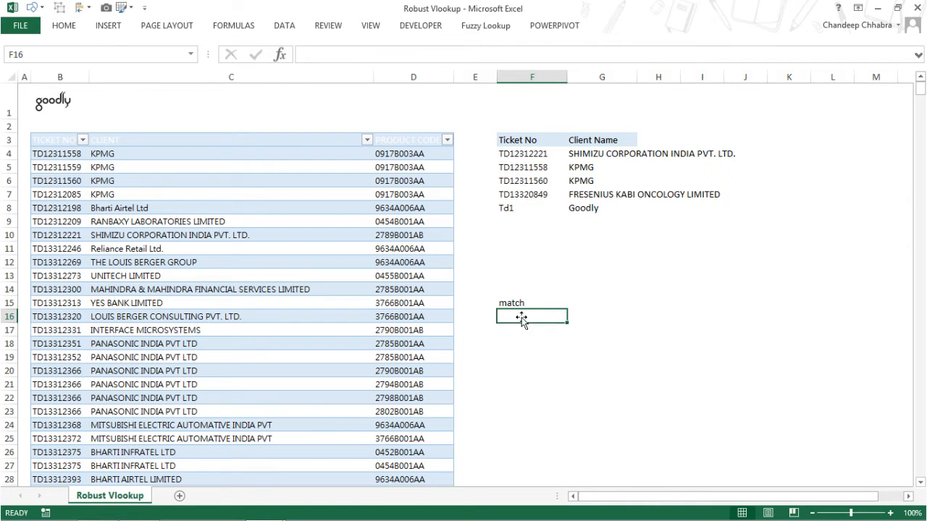
{"action": "left_click", "coordinate": [532, 303]}
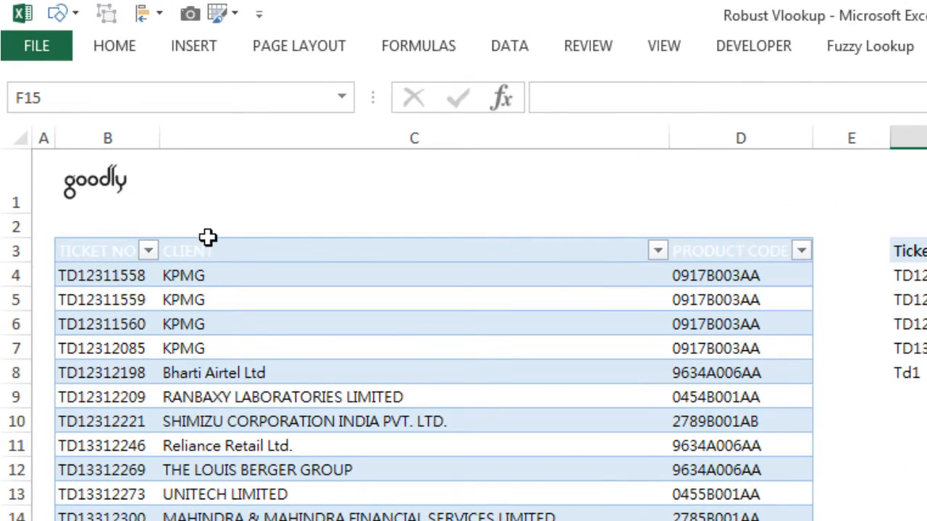
{"action": "mouse_move", "coordinate": [96, 254]}
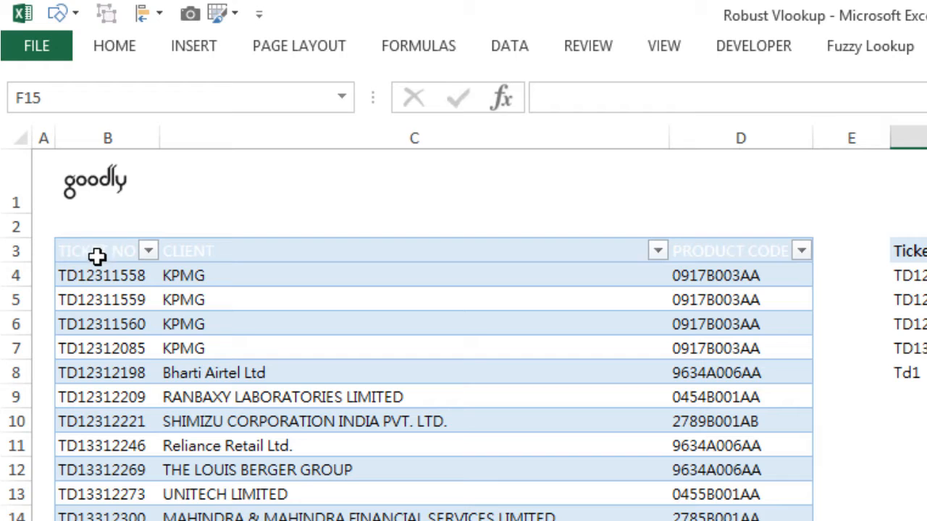
{"action": "mouse_move", "coordinate": [101, 236]}
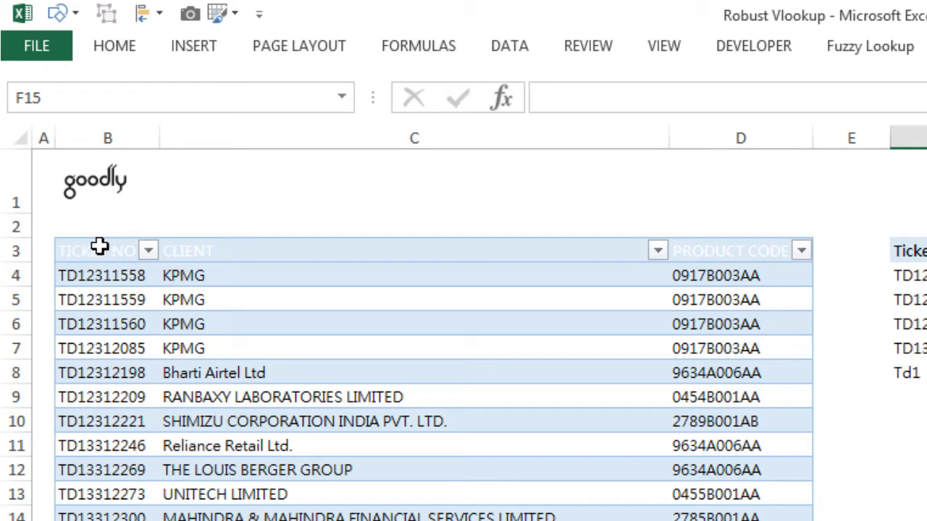
{"action": "mouse_move", "coordinate": [223, 254]}
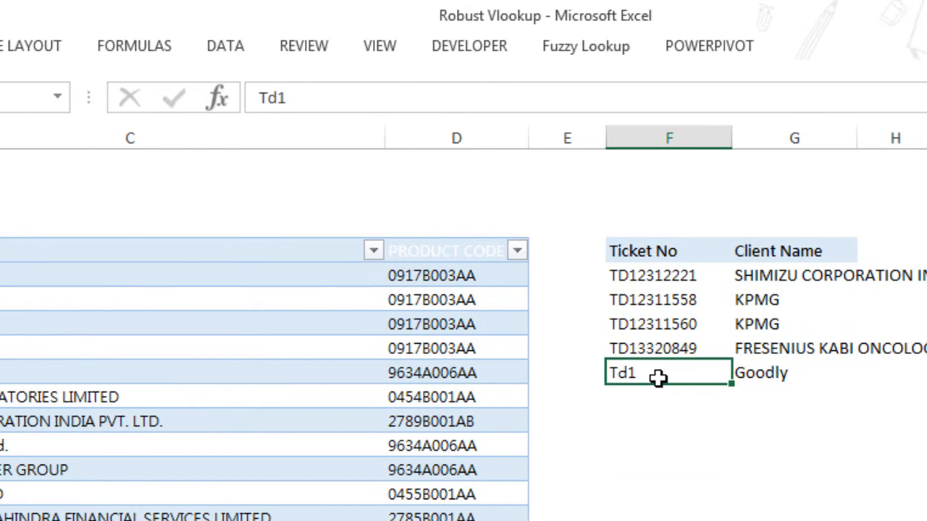
{"action": "mouse_move", "coordinate": [642, 397]}
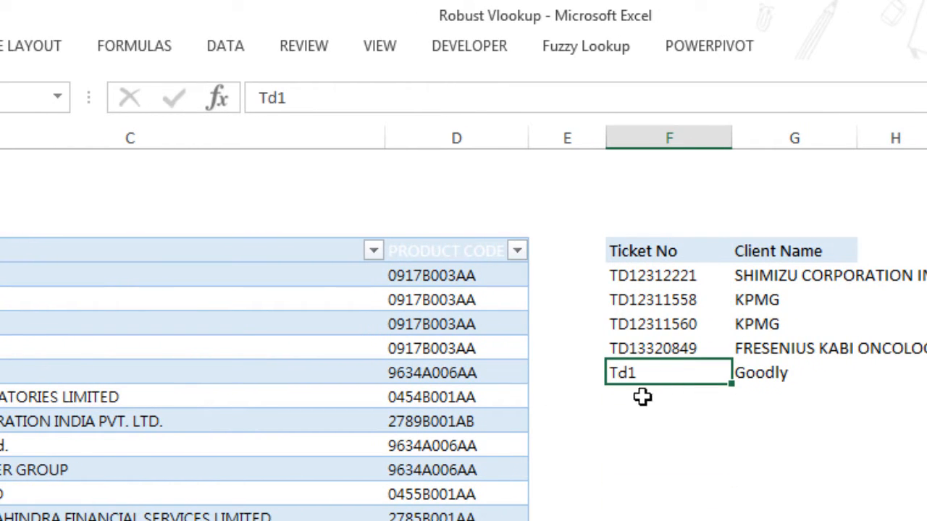
{"action": "mouse_move", "coordinate": [638, 397]}
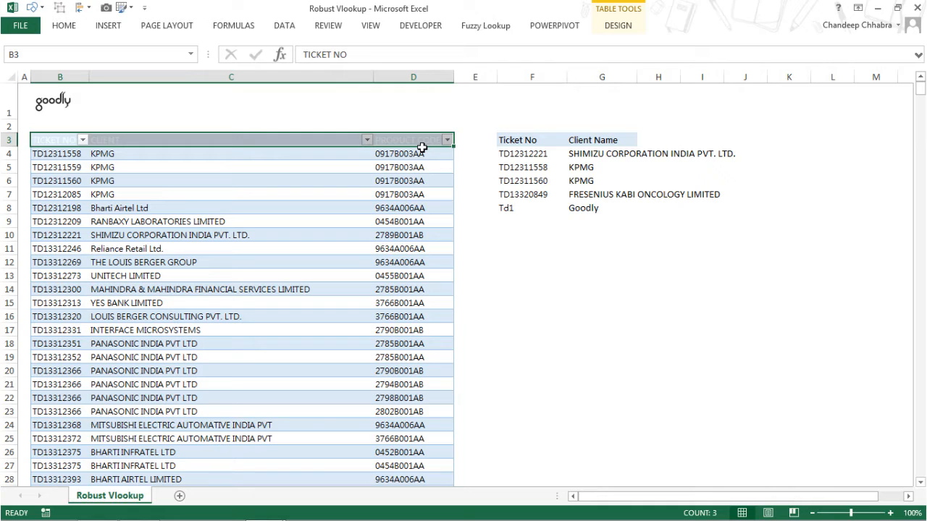
Step: Rename the G3 heading to Client and begin a MATCH formula in G2
{"action": "left_click", "coordinate": [601, 140]}
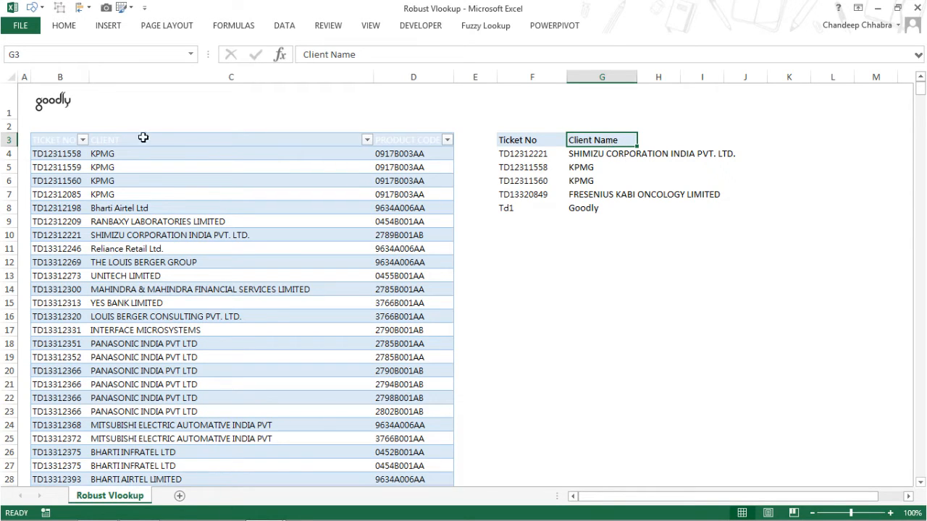
{"action": "mouse_move", "coordinate": [127, 151]}
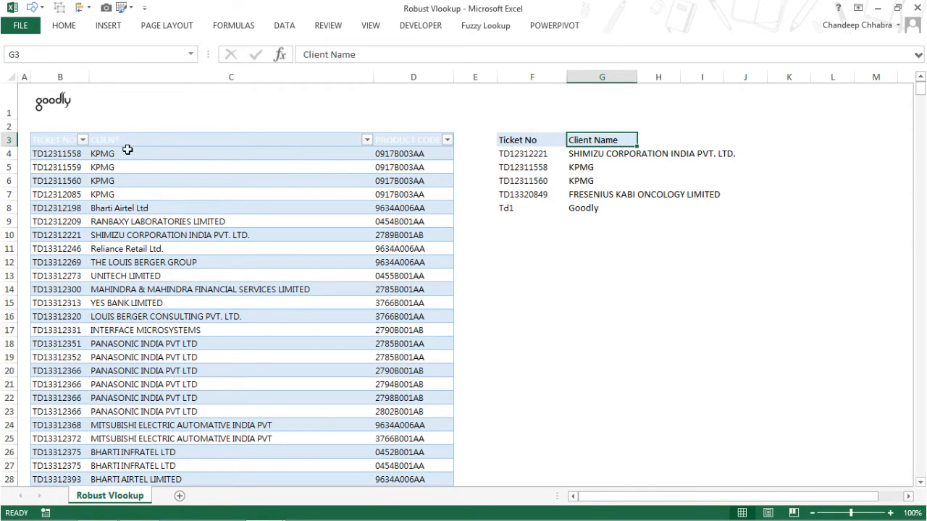
{"action": "type", "text": "Cli"}
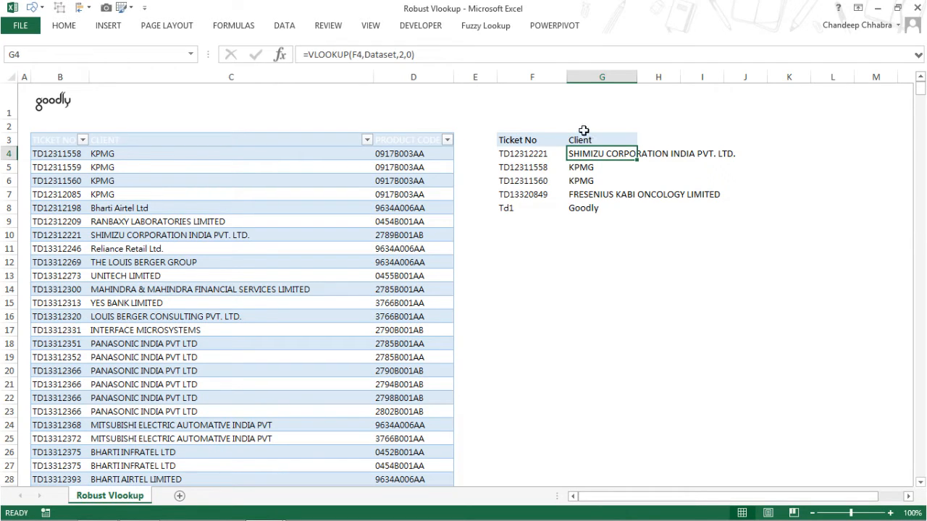
{"action": "left_click", "coordinate": [602, 125]}
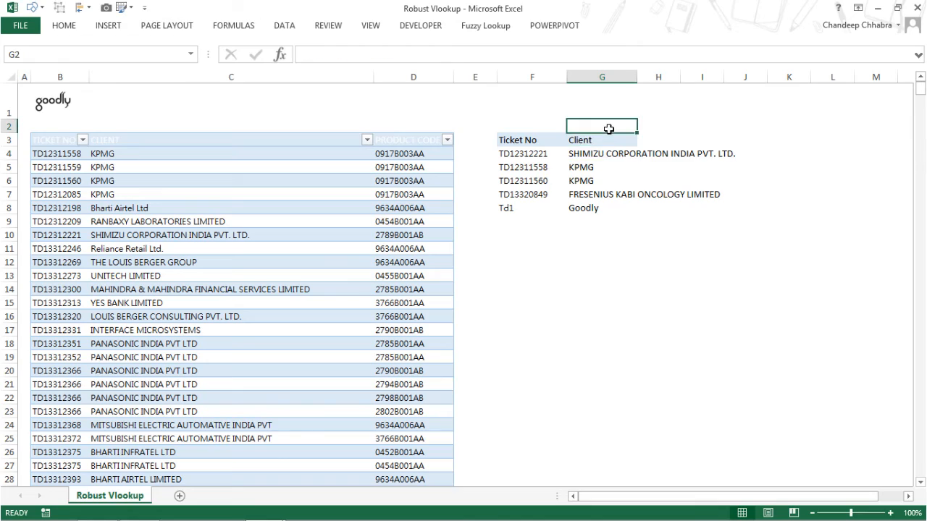
{"action": "type", "text": "=MATCH("}
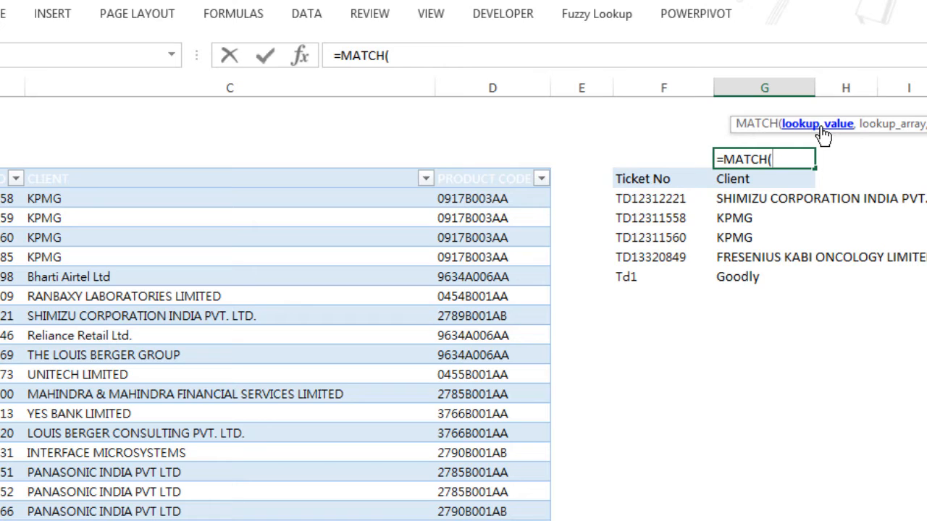
Step: Complete =MATCH(G3,Dataset[#Headers],0) in G2, returning 2 for Client
{"action": "left_click", "coordinate": [750, 179]}
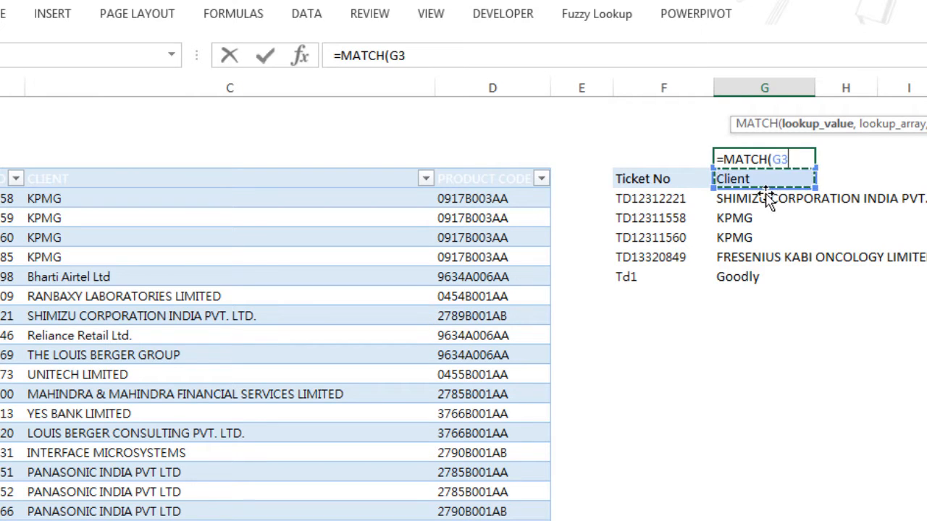
{"action": "type", "text": ",Dataset[#Headers"}
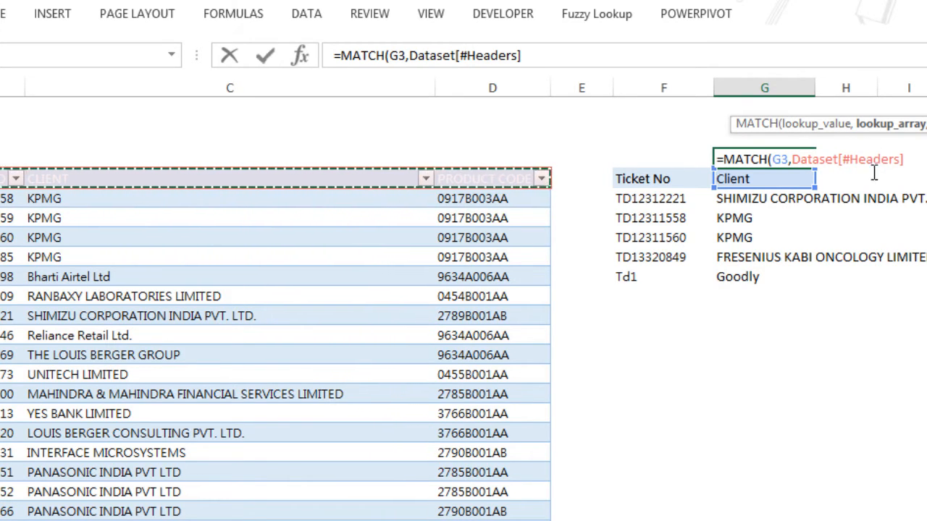
{"action": "mouse_move", "coordinate": [906, 178]}
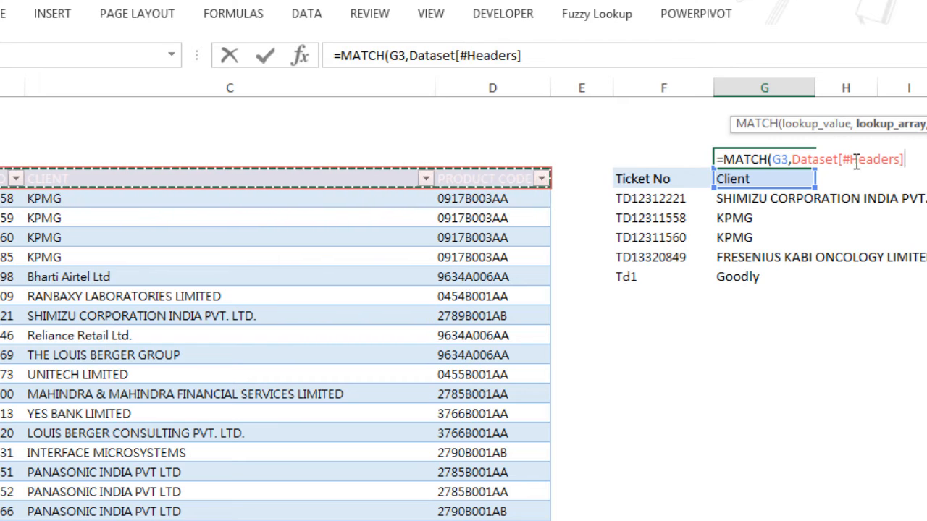
{"action": "mouse_move", "coordinate": [885, 176]}
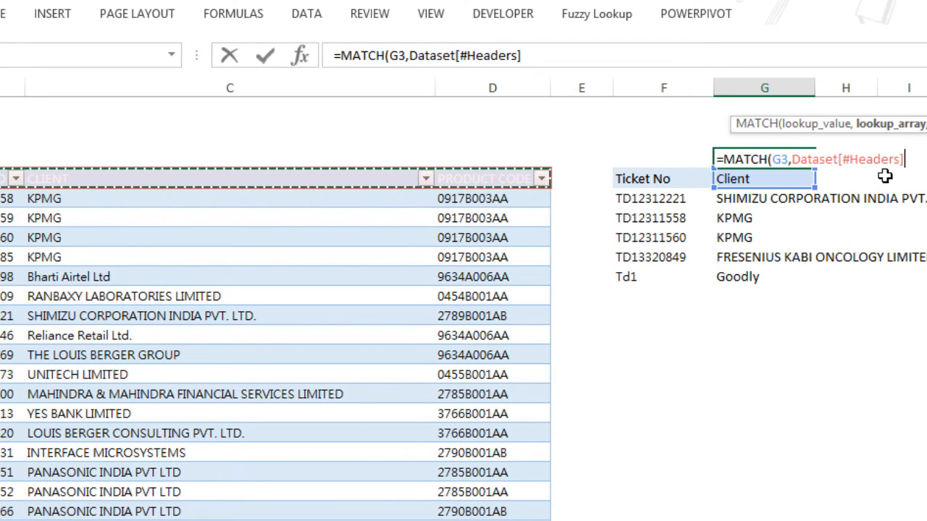
{"action": "mouse_move", "coordinate": [795, 199]}
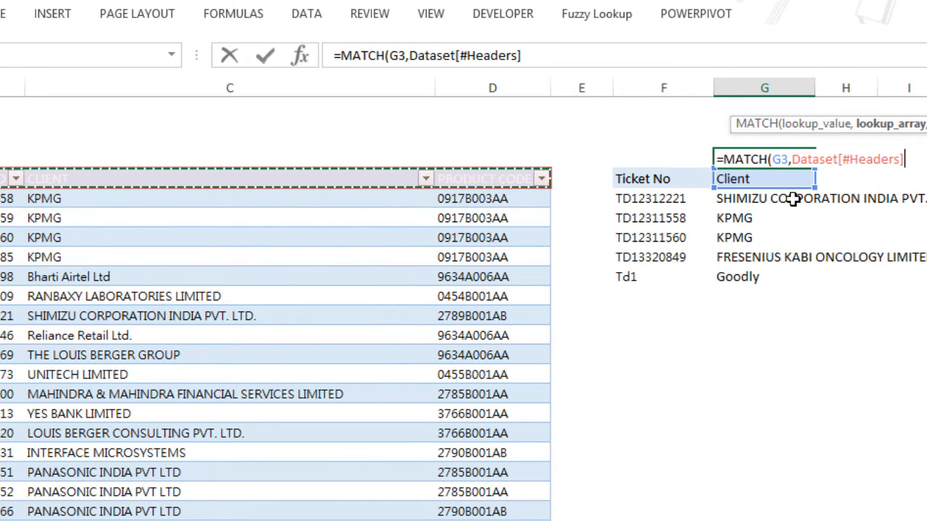
{"action": "mouse_move", "coordinate": [775, 211]}
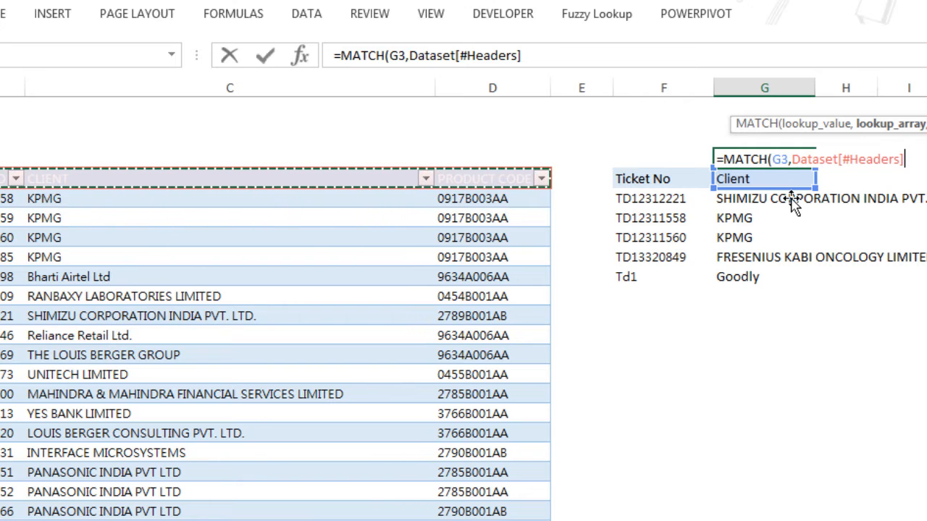
{"action": "mouse_move", "coordinate": [892, 172]}
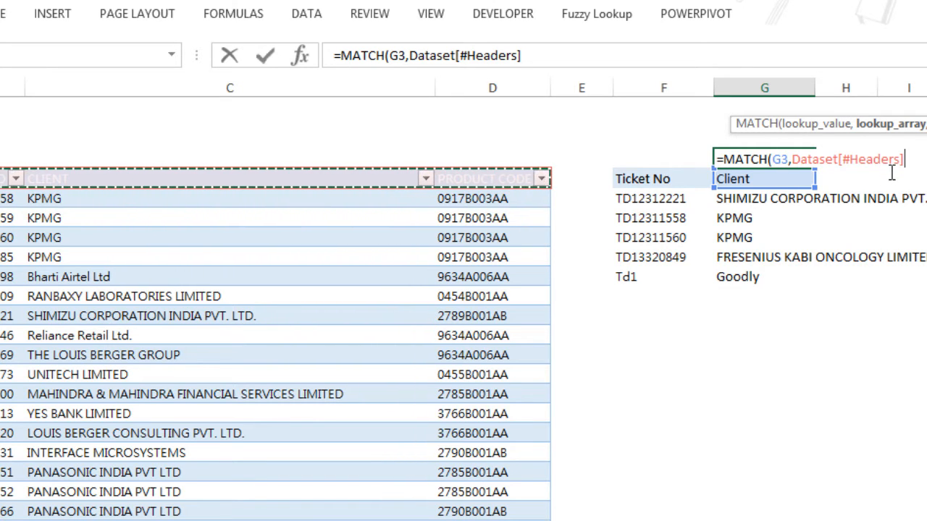
{"action": "type", "text": ",0)"}
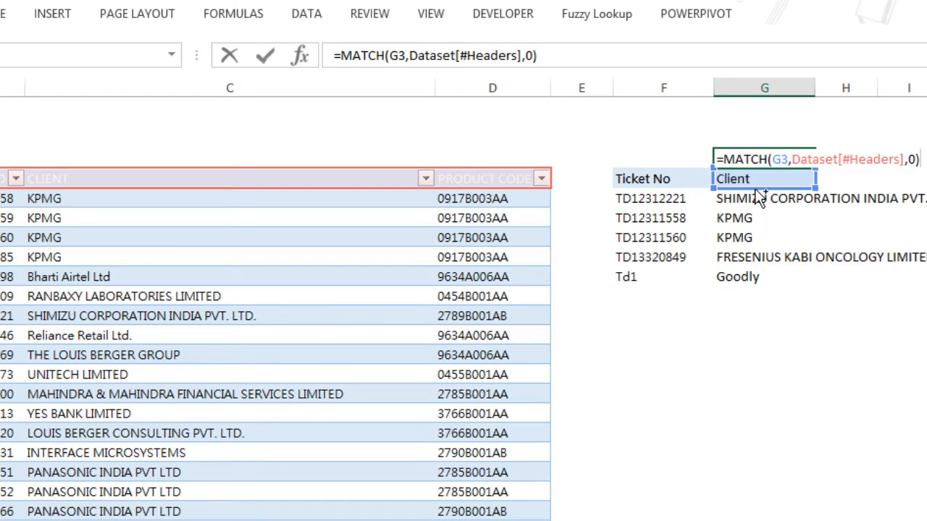
{"action": "key", "text": "Enter"}
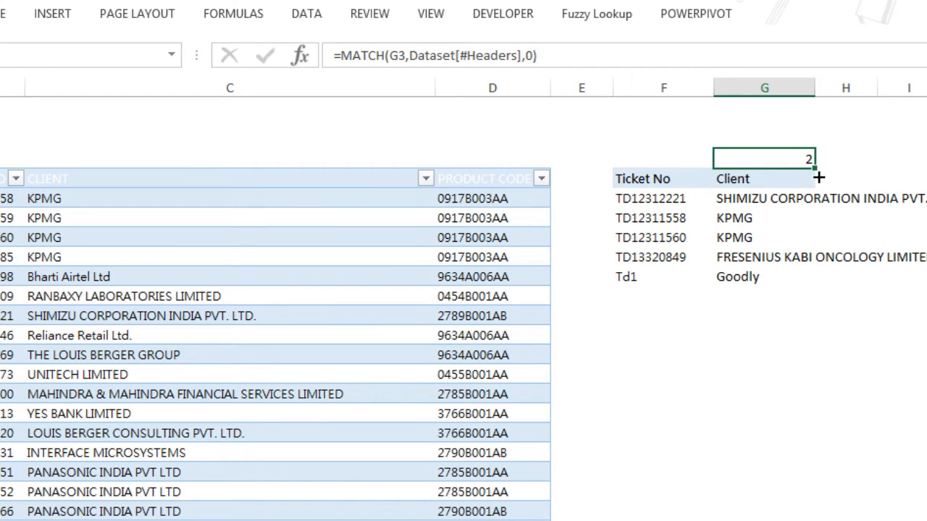
Step: Switch G3 to Product Code, then Ticket No, so G2 shows 3, then 1
{"action": "type", "text": "Product C"}
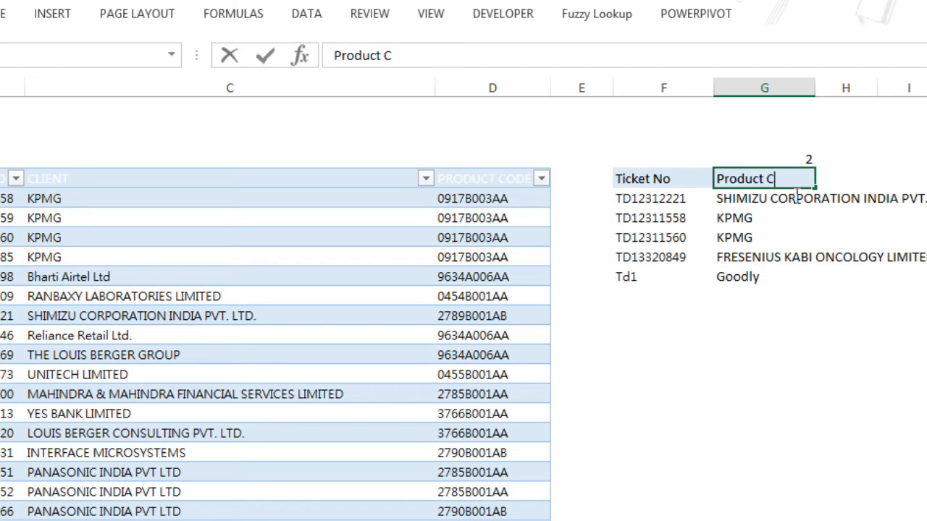
{"action": "type", "text": "ode"}
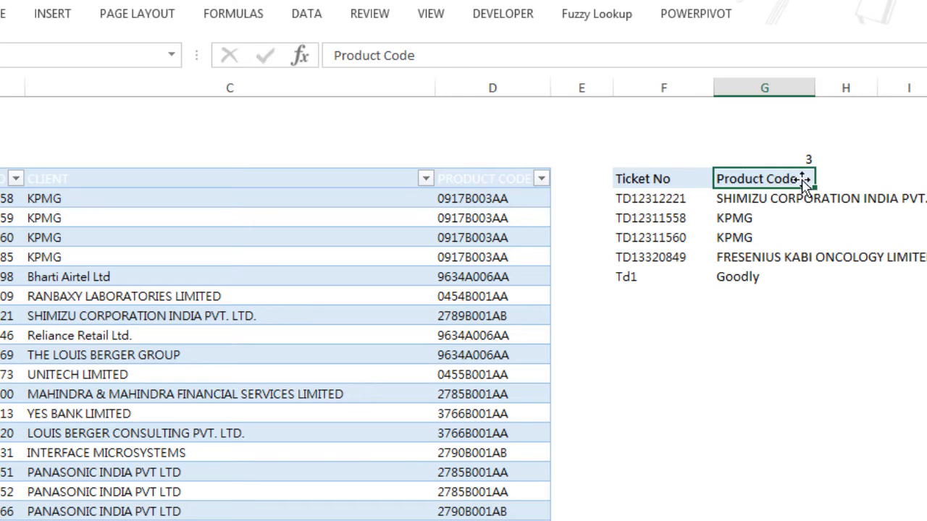
{"action": "type", "text": "Tice"}
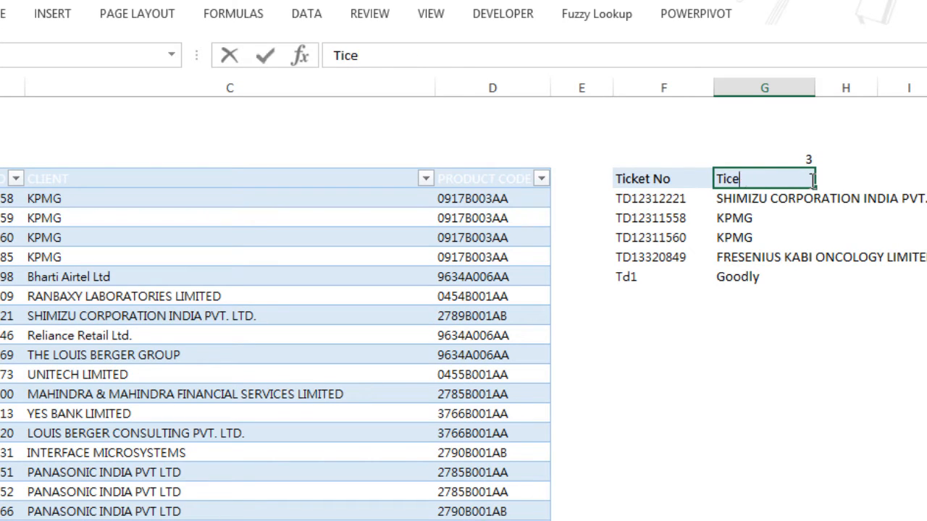
{"action": "type", "text": "Ticket No"}
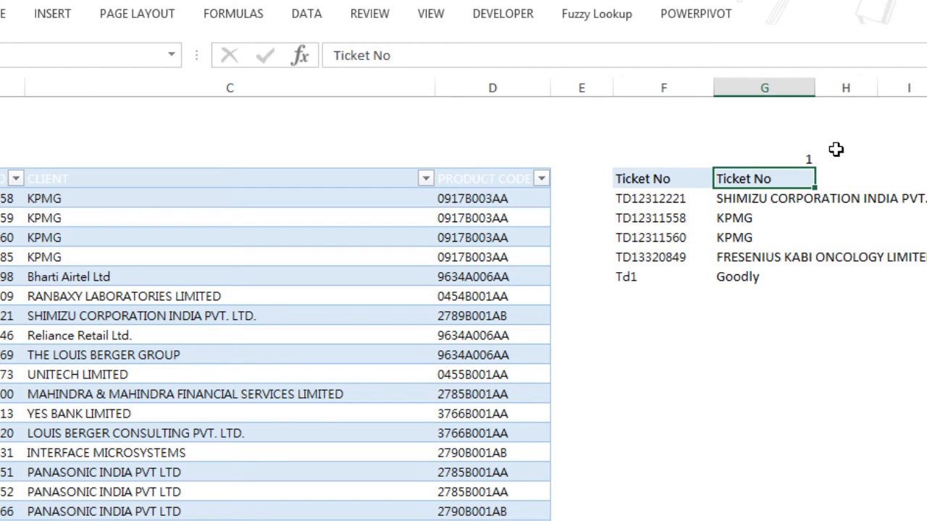
{"action": "mouse_move", "coordinate": [819, 179]}
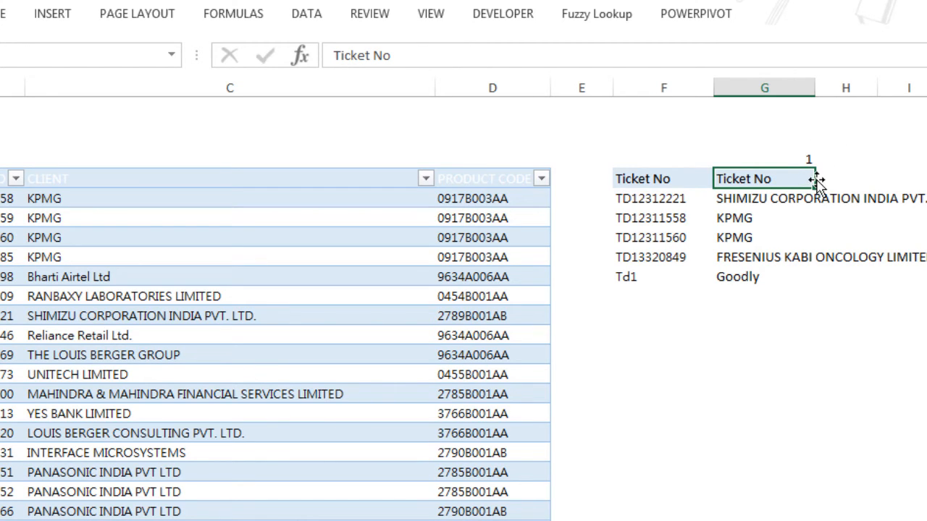
{"action": "type", "text": "=MATCH(G3,Dataset[#Headers],0)"}
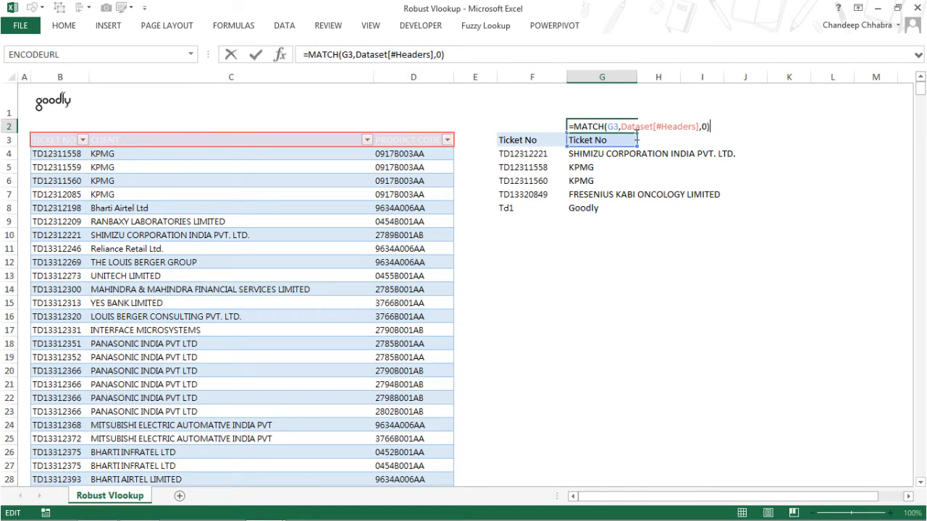
{"action": "key", "text": "Enter"}
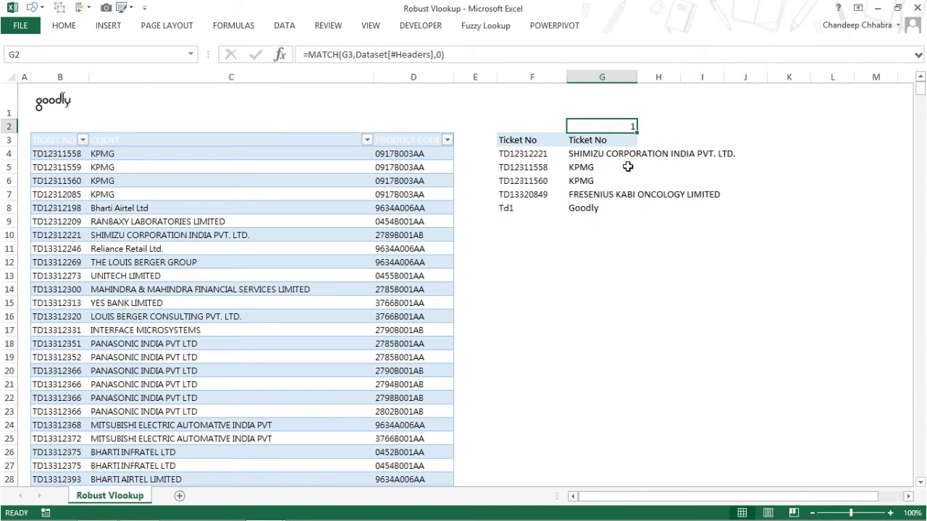
{"action": "double_click", "coordinate": [601, 125]}
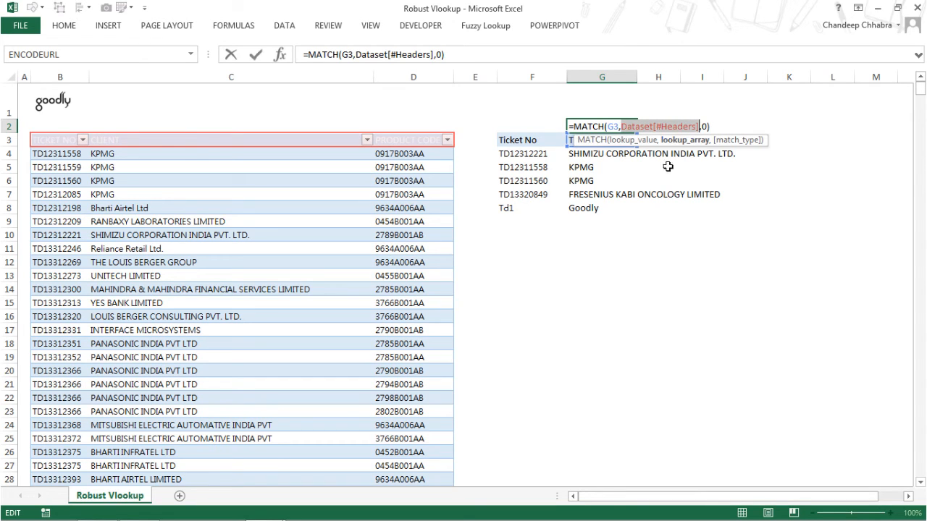
{"action": "mouse_move", "coordinate": [61, 144]}
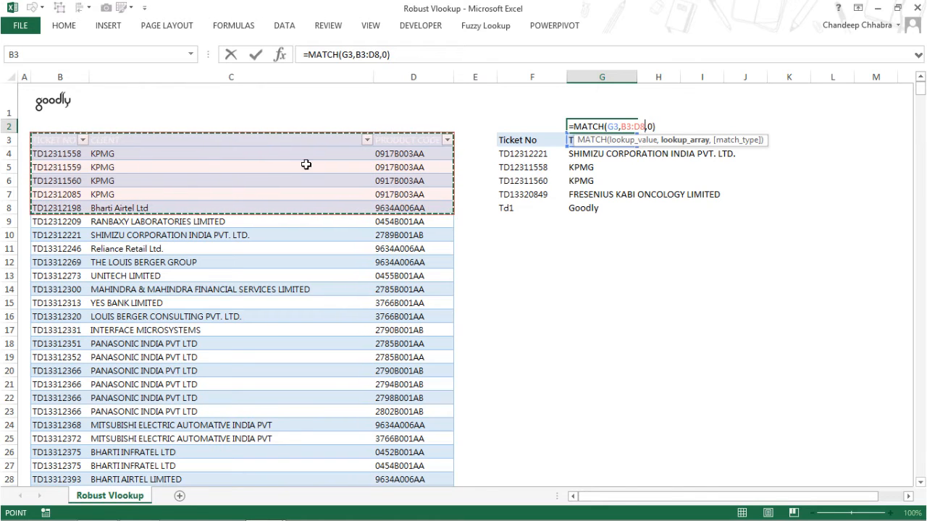
{"action": "mouse_move", "coordinate": [56, 156]}
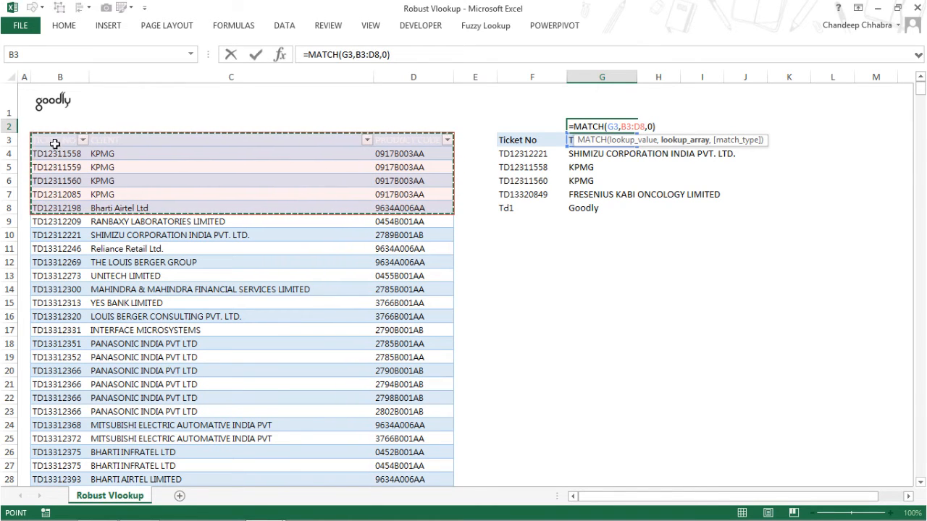
{"action": "mouse_move", "coordinate": [127, 126]}
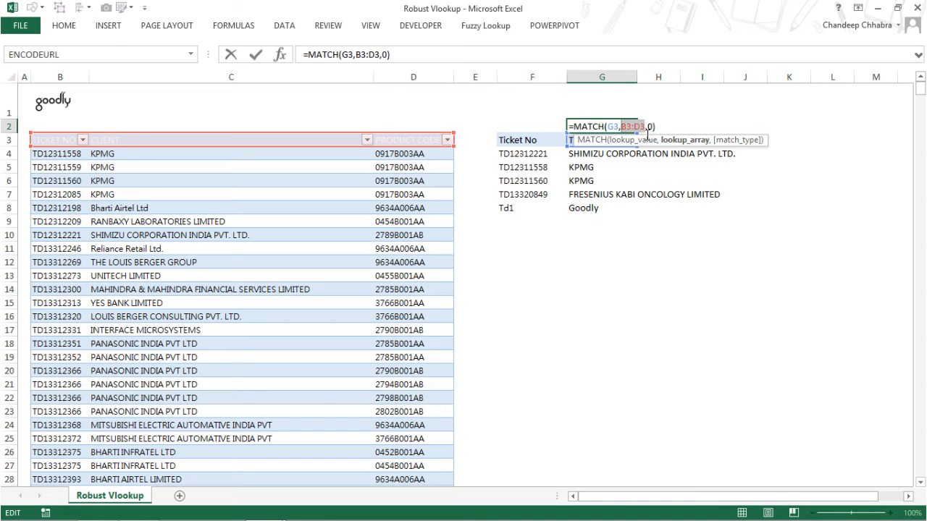
{"action": "type", "text": "da"}
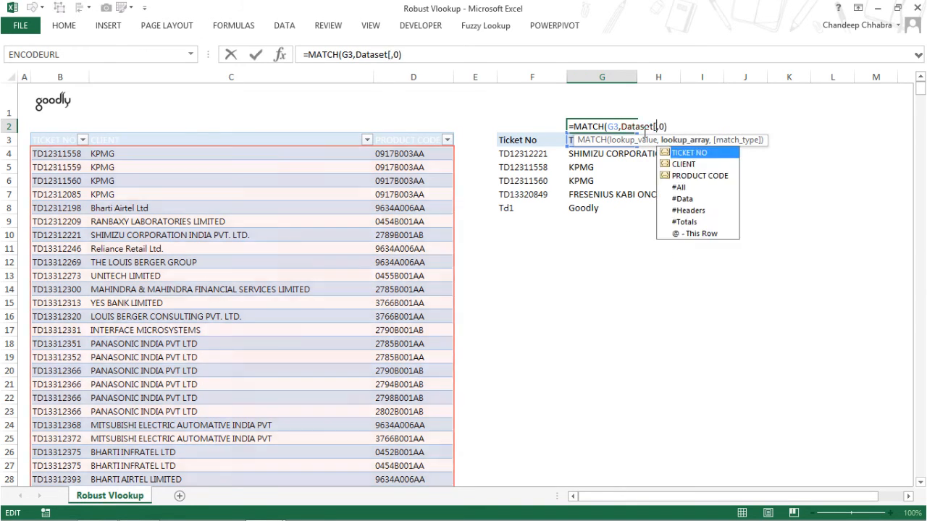
{"action": "left_click", "coordinate": [683, 210]}
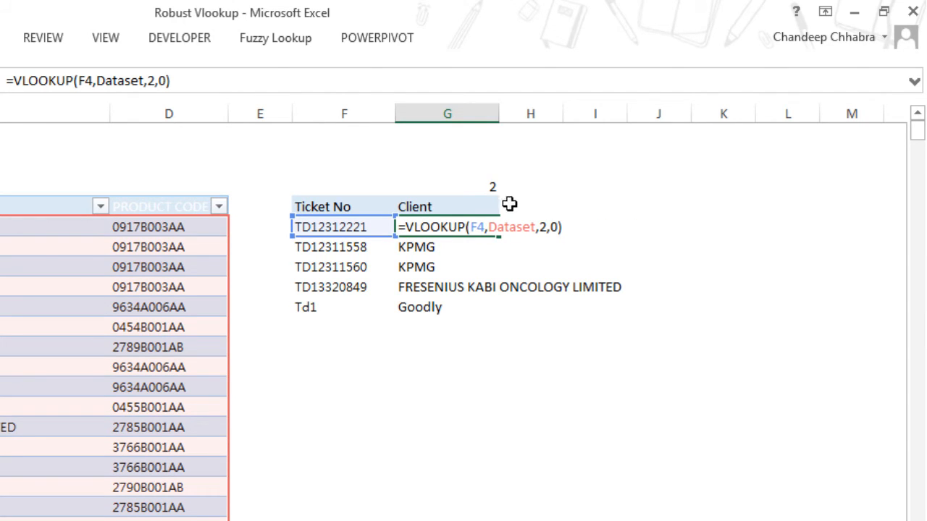
Step: Update G4:G8 to =VLOOKUP(F4,Dataset,$G$2,0), using G2 as column number
{"action": "left_click", "coordinate": [548, 226]}
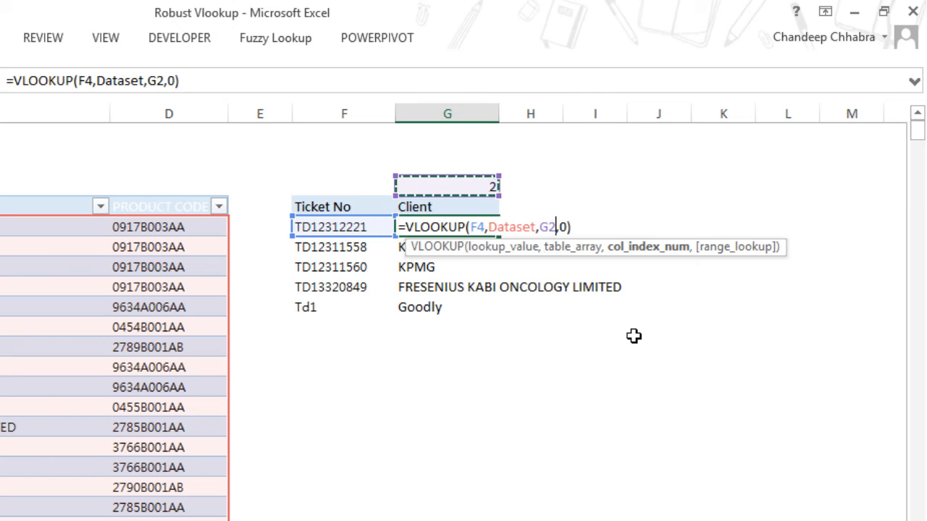
{"action": "key", "text": "F4"}
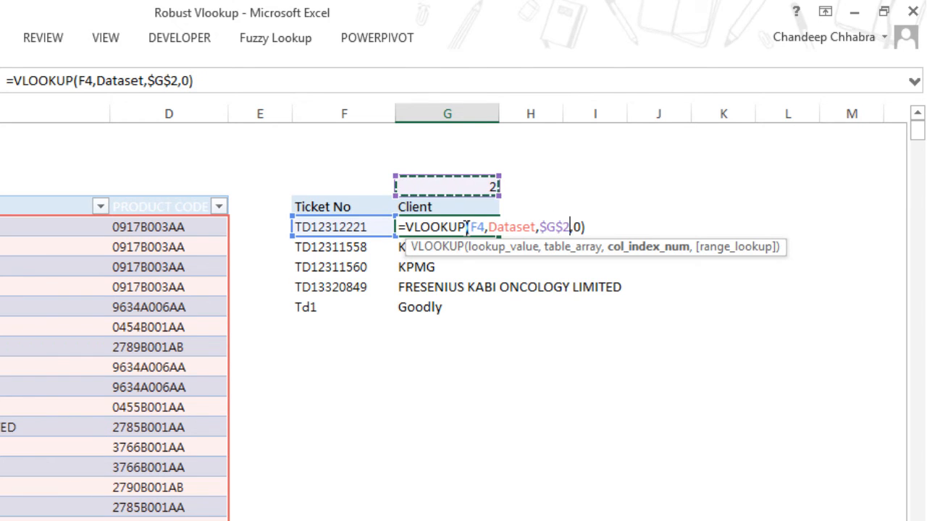
{"action": "mouse_move", "coordinate": [475, 176]}
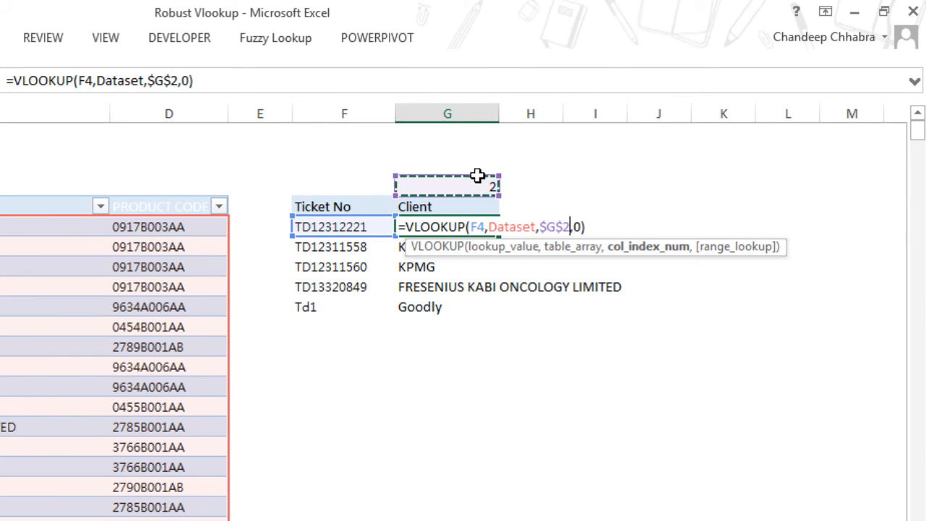
{"action": "key", "text": "Enter"}
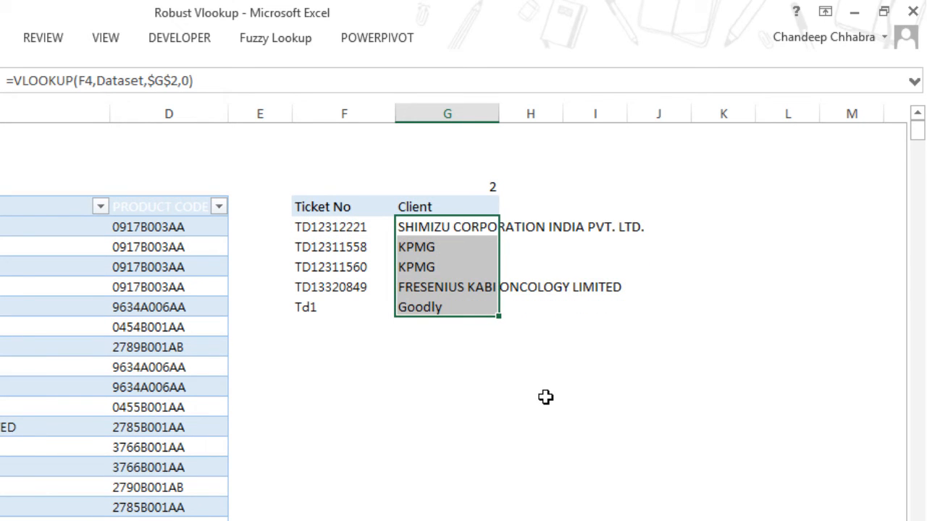
{"action": "left_click", "coordinate": [447, 206]}
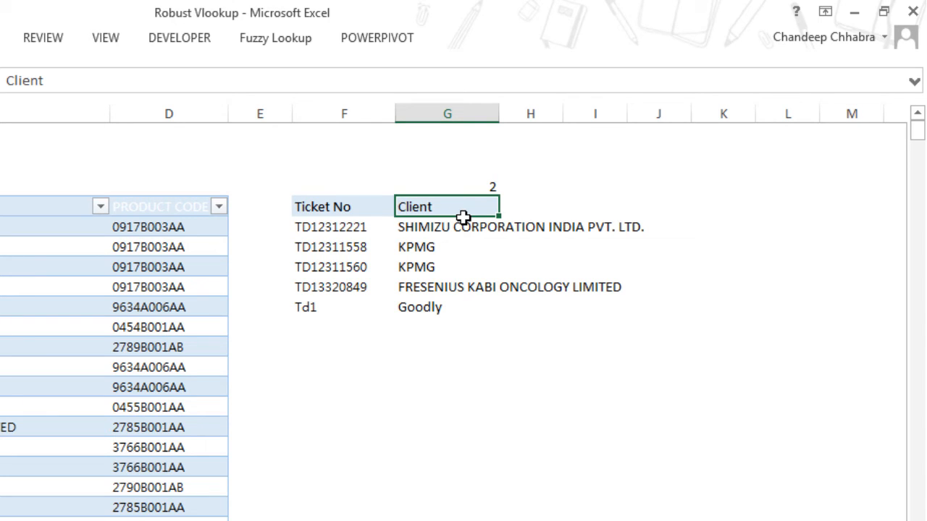
{"action": "mouse_move", "coordinate": [318, 278]}
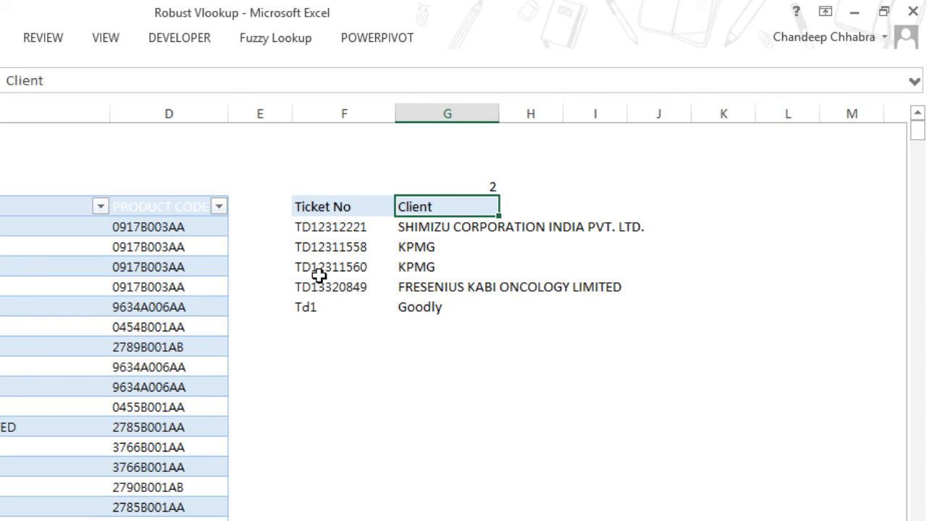
Step: Change the G3 heading to Product Code and check G4's formula =VLOOKUP(F4,Dataset,$G$2,0)
{"action": "type", "text": "Pro"}
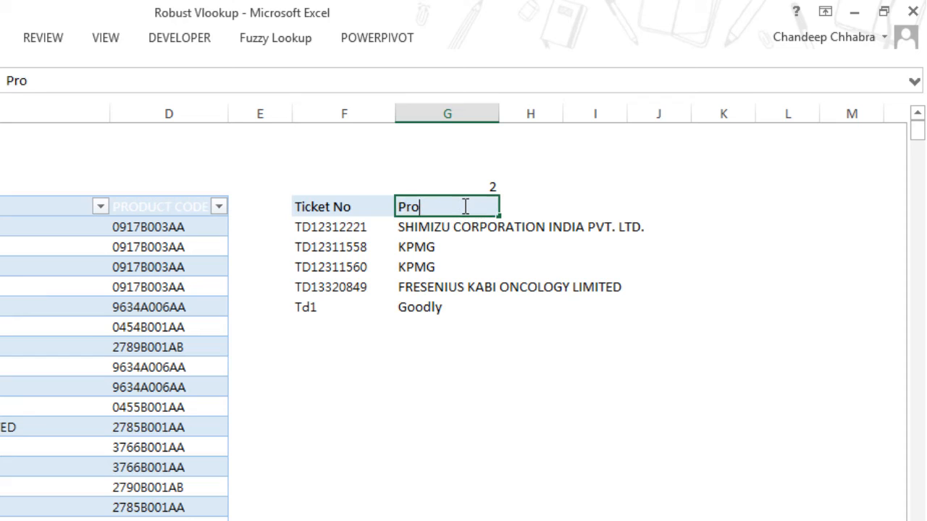
{"action": "type", "text": "duct Code"}
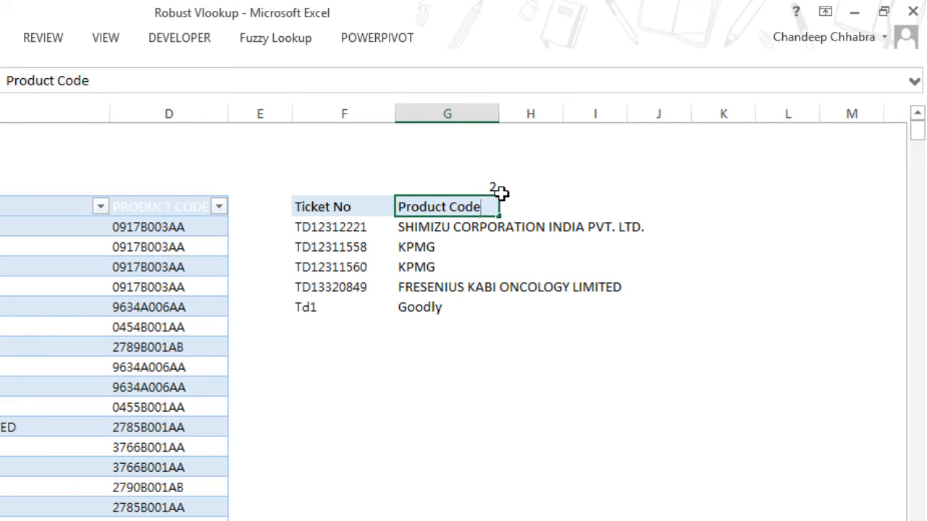
{"action": "mouse_move", "coordinate": [533, 241]}
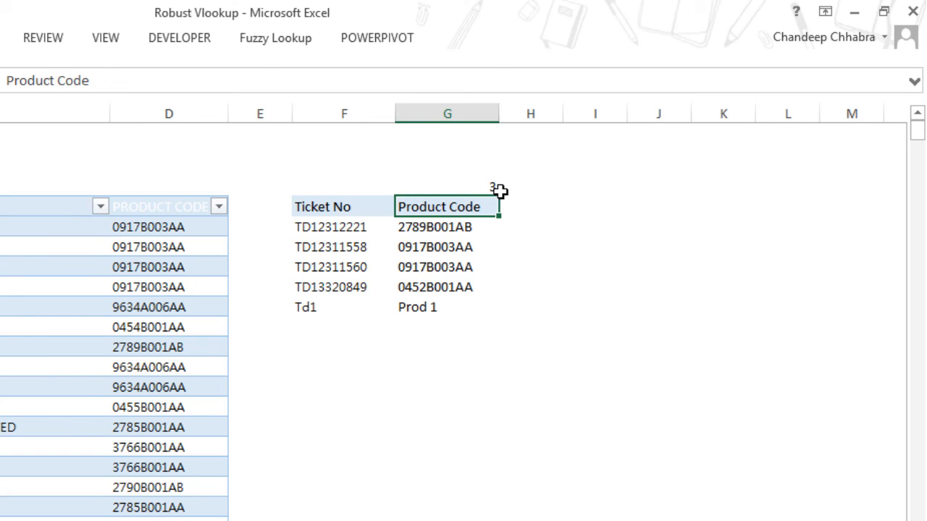
{"action": "mouse_move", "coordinate": [494, 239]}
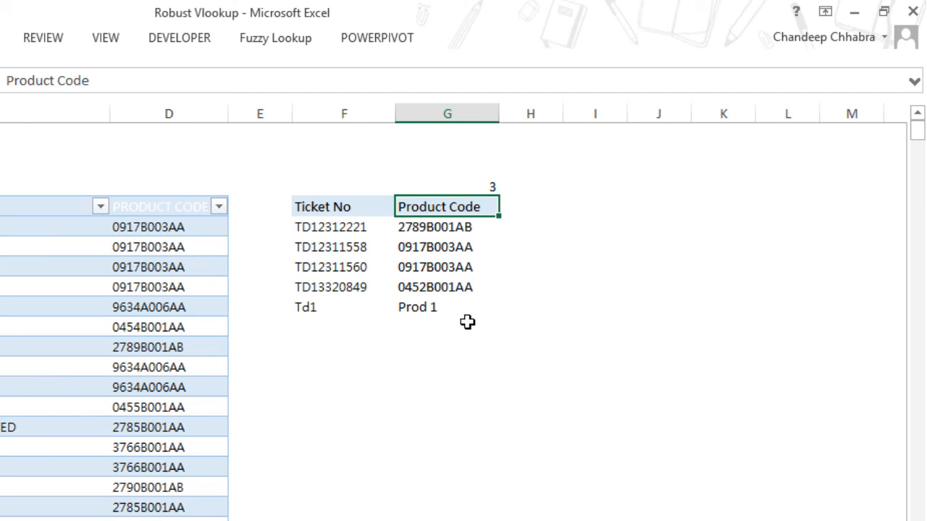
{"action": "mouse_move", "coordinate": [473, 291]}
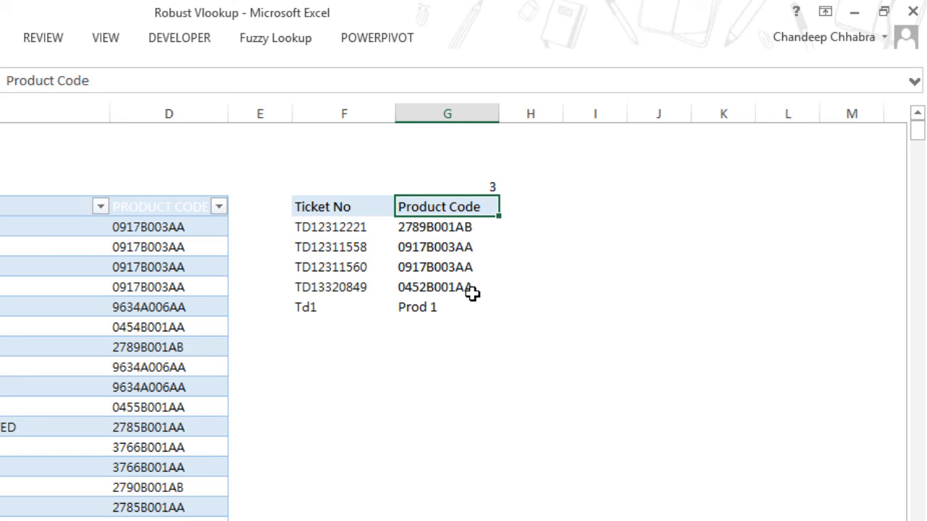
{"action": "type", "text": "=VLOOKUP(F4,Dataset,$G$2,0)"}
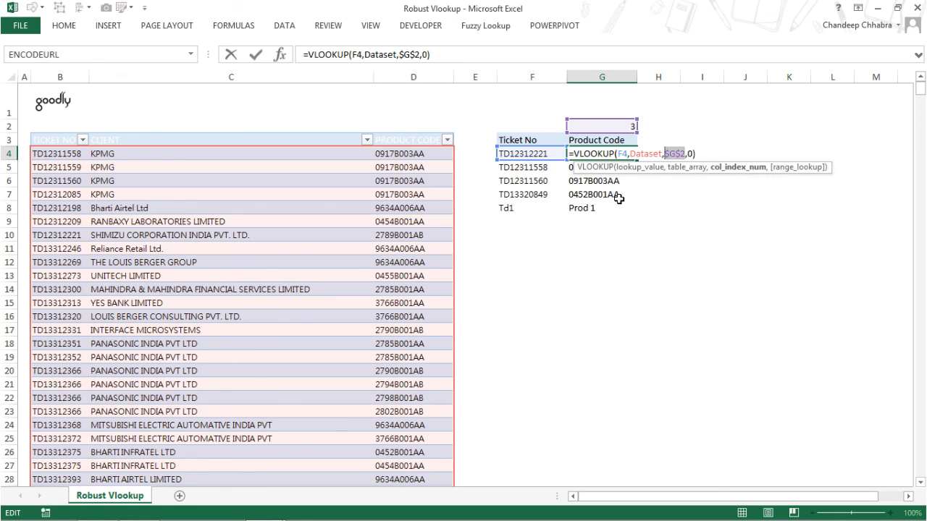
{"action": "key", "text": "Enter"}
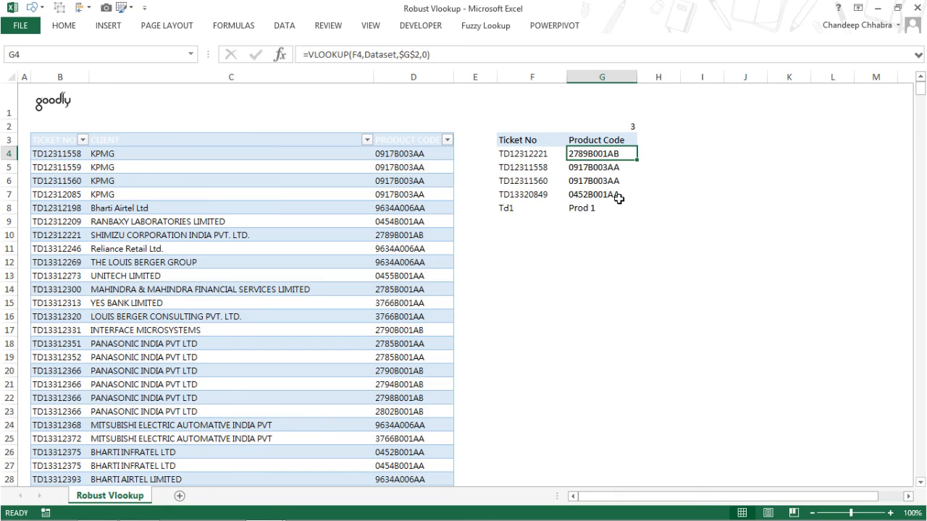